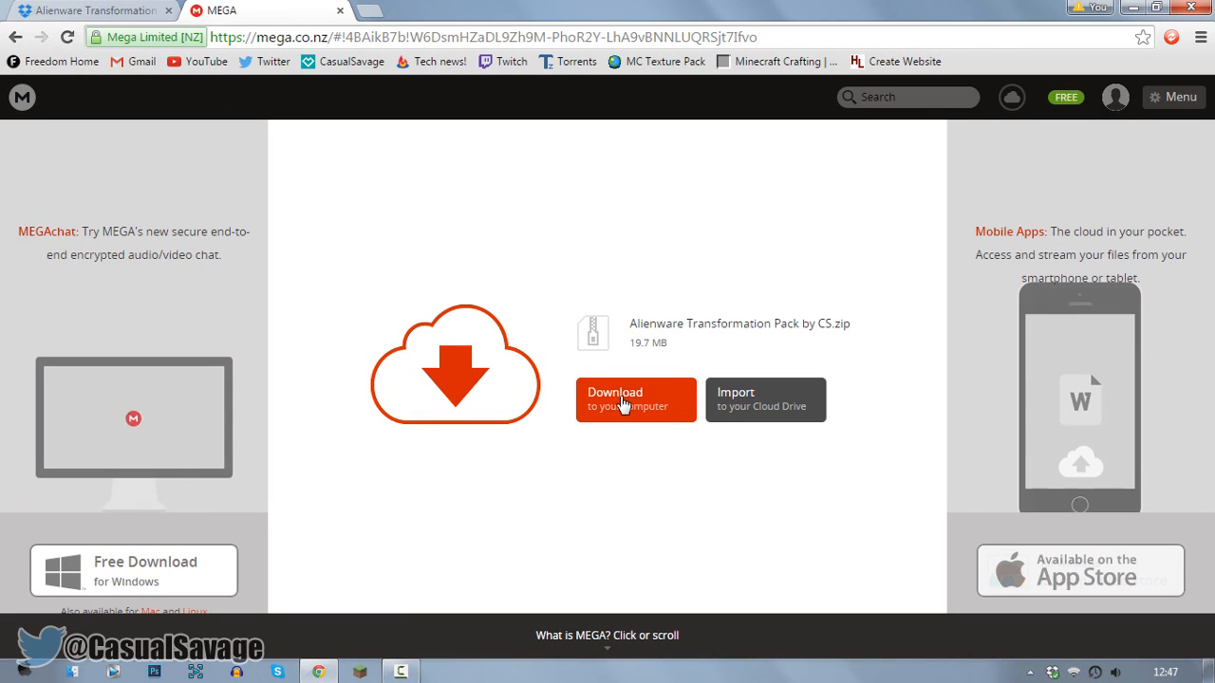
Step: Download 'Alienware Transformation Pack by CS.zip' from MEGA to the computer
{"action": "left_click", "coordinate": [635, 399]}
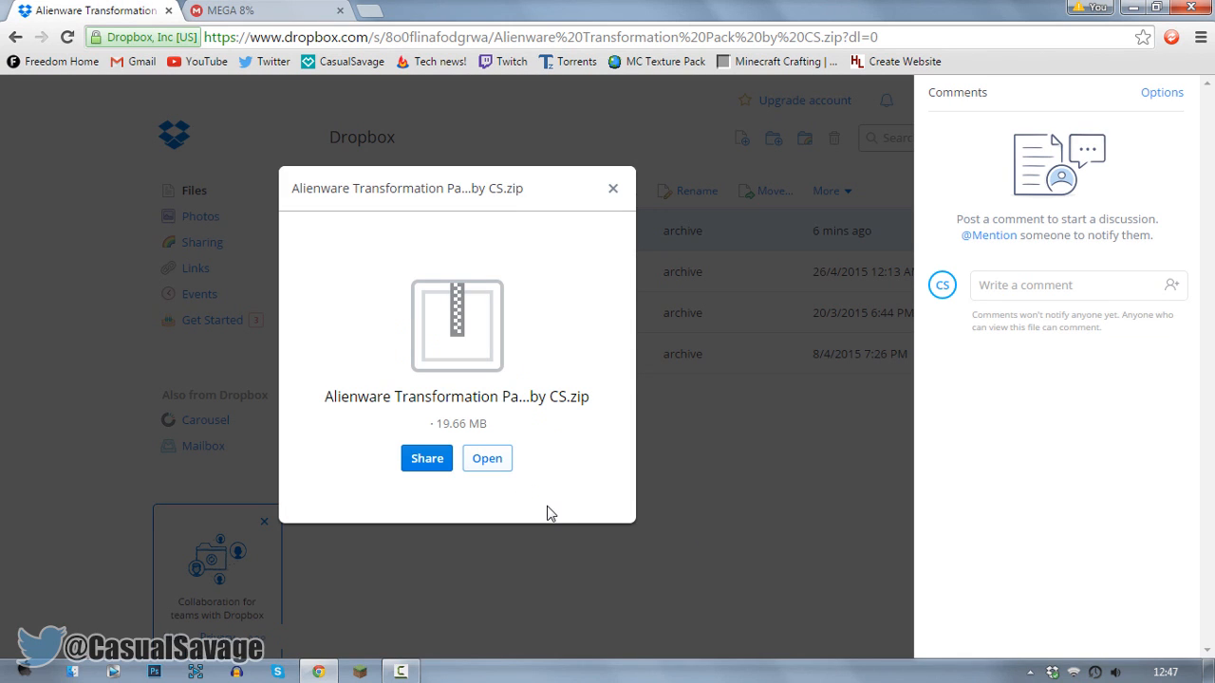
{"action": "mouse_move", "coordinate": [487, 459]}
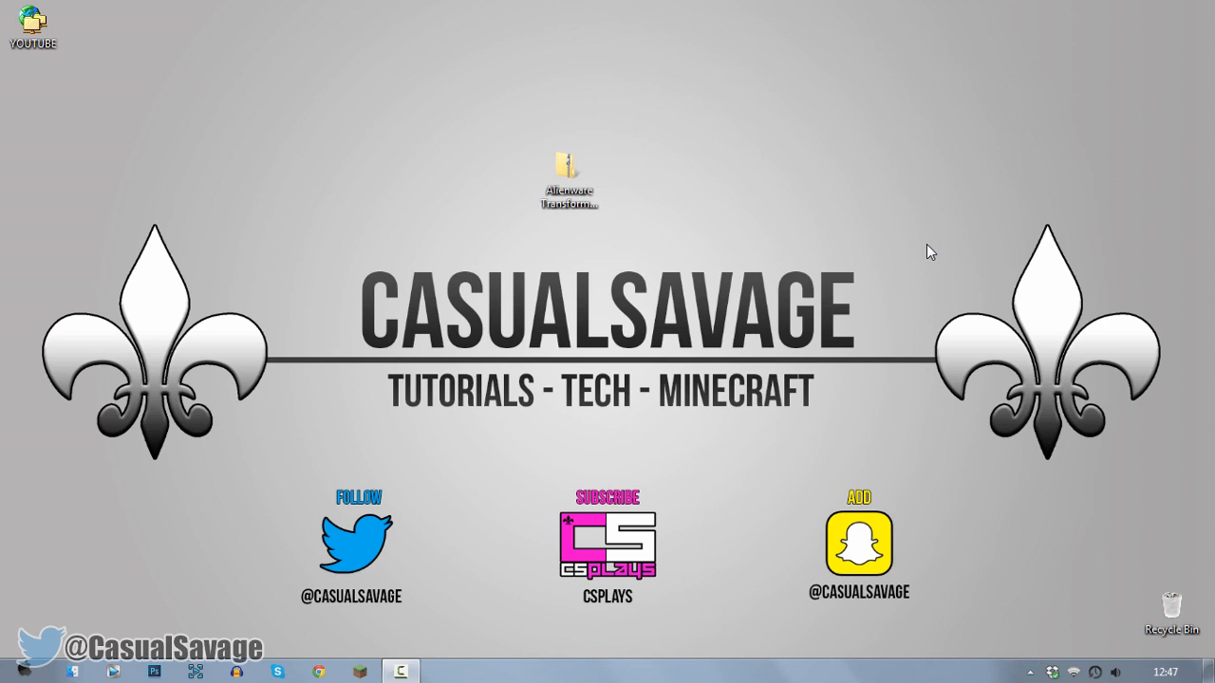
Step: Extract the Alienware Transformation Pack zip onto the desktop with WinRAR's Extract Here
{"action": "left_click", "coordinate": [568, 180]}
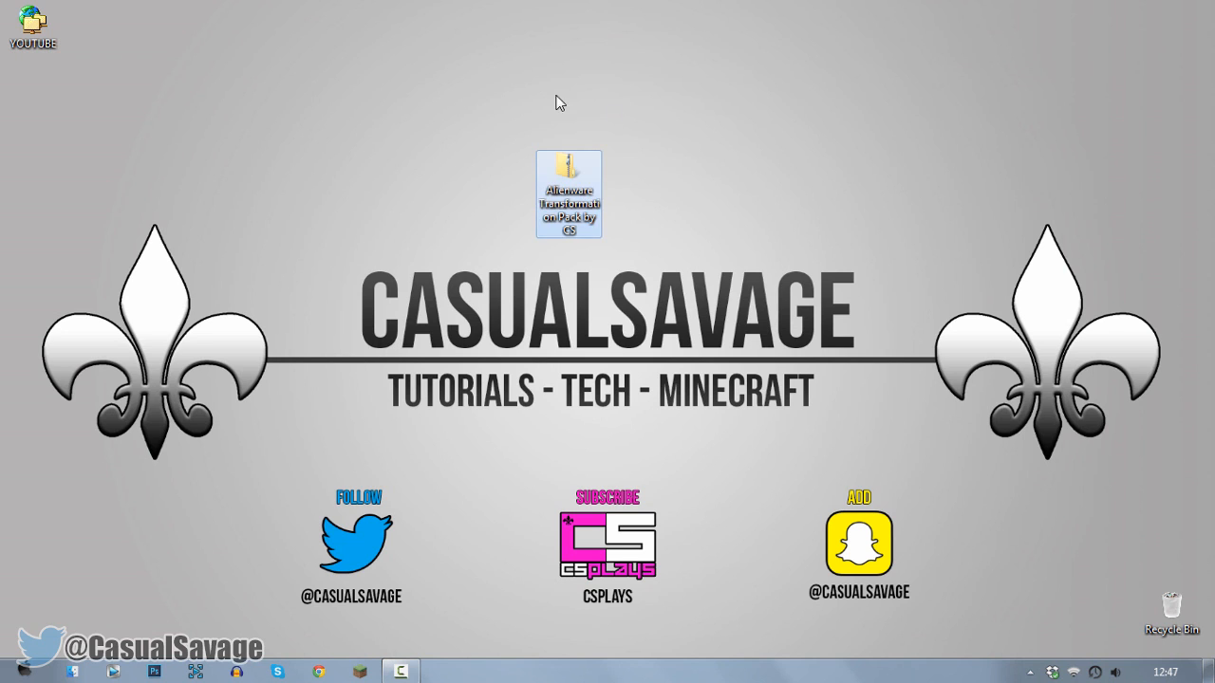
{"action": "right_click", "coordinate": [568, 194]}
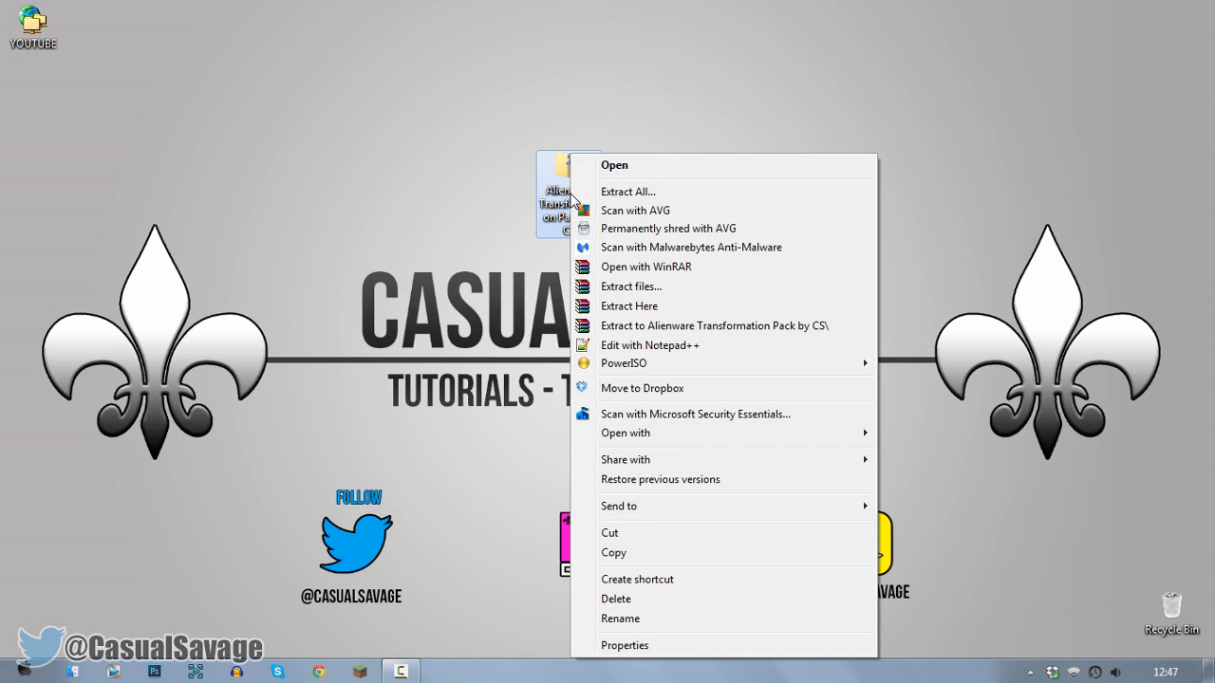
{"action": "mouse_move", "coordinate": [629, 305]}
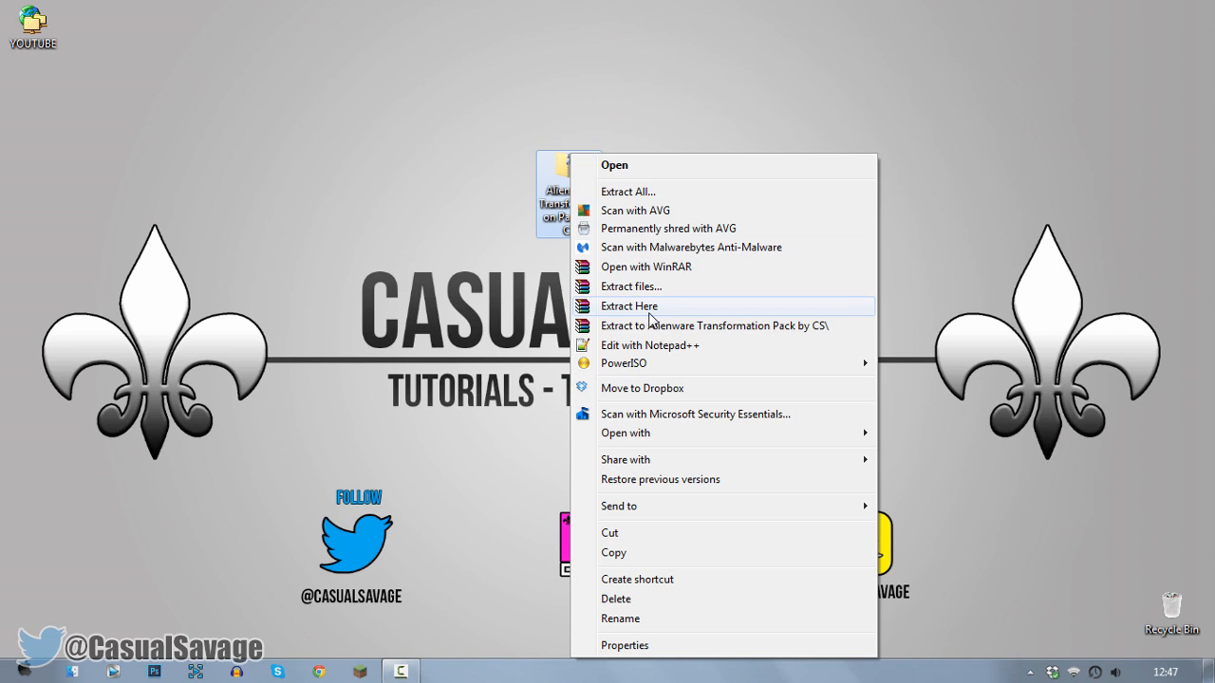
{"action": "left_click", "coordinate": [629, 305]}
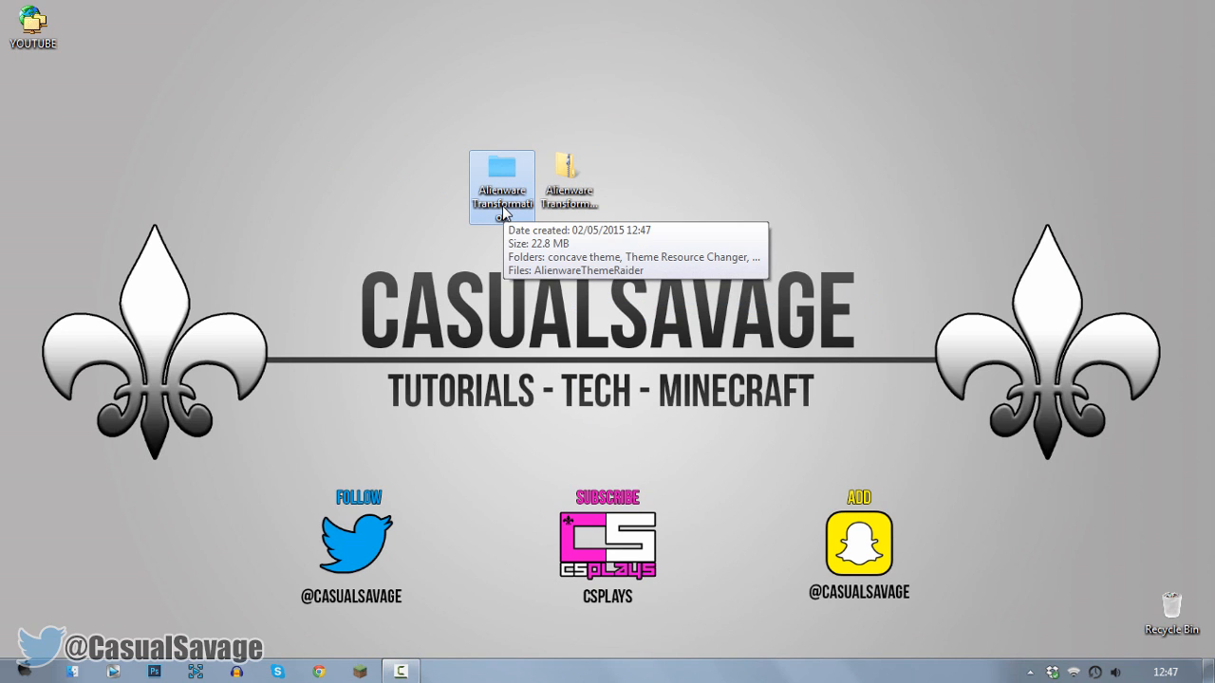
Step: Open UniversalThemePatcher_20090409 in the extracted folder and select UniversalThemePatcher-x64
{"action": "double_click", "coordinate": [502, 186]}
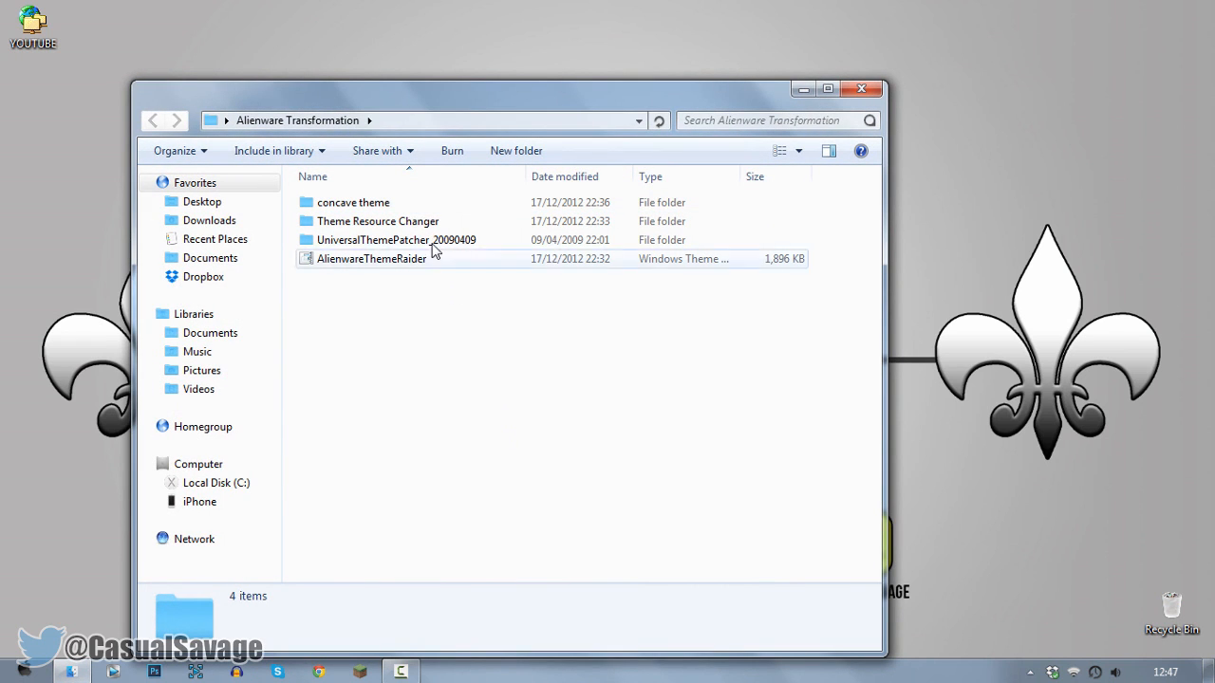
{"action": "left_click", "coordinate": [395, 239]}
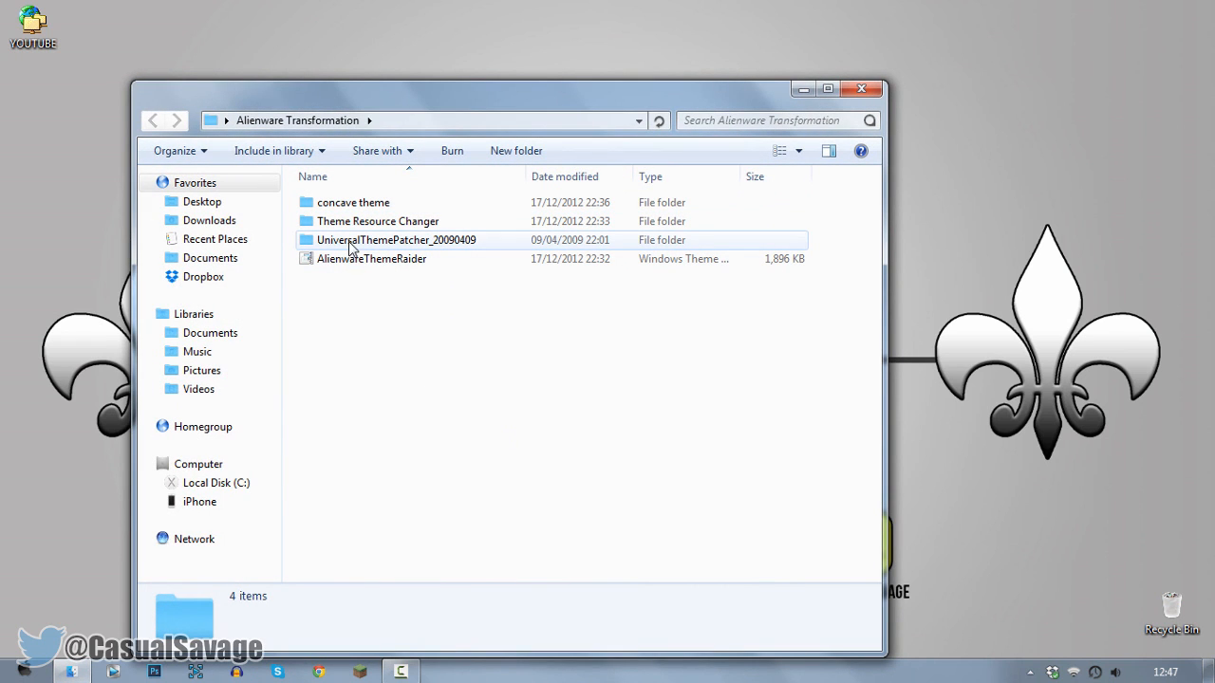
{"action": "left_click", "coordinate": [396, 239]}
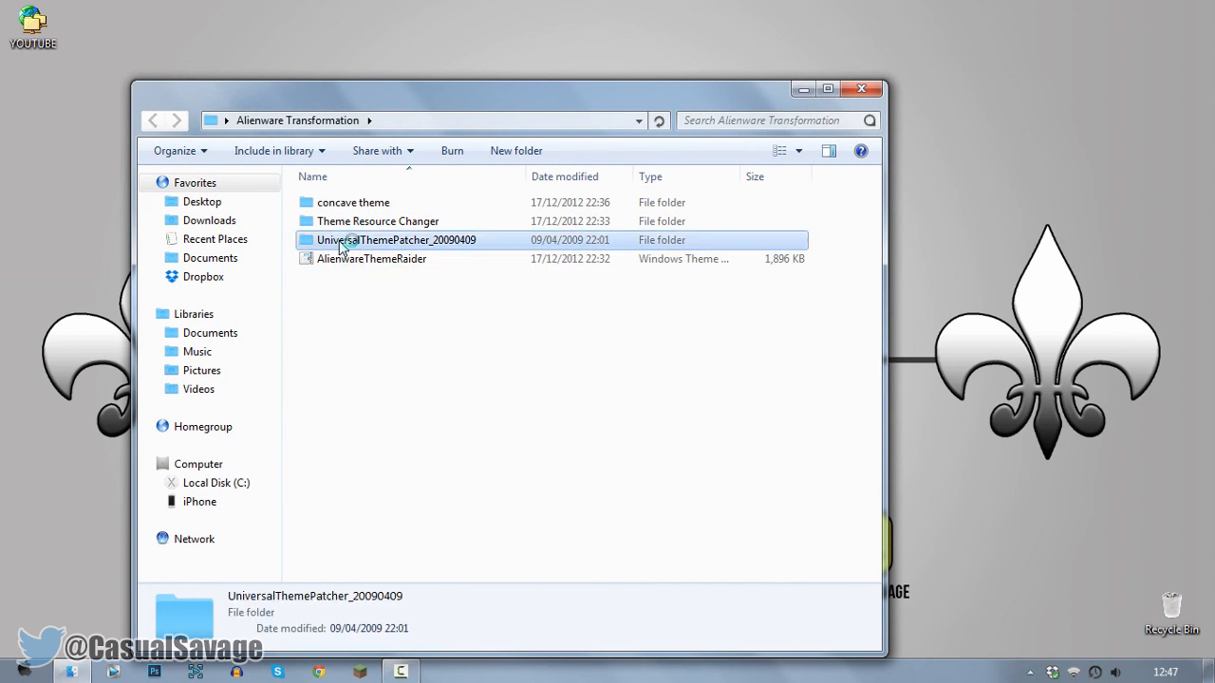
{"action": "double_click", "coordinate": [396, 239]}
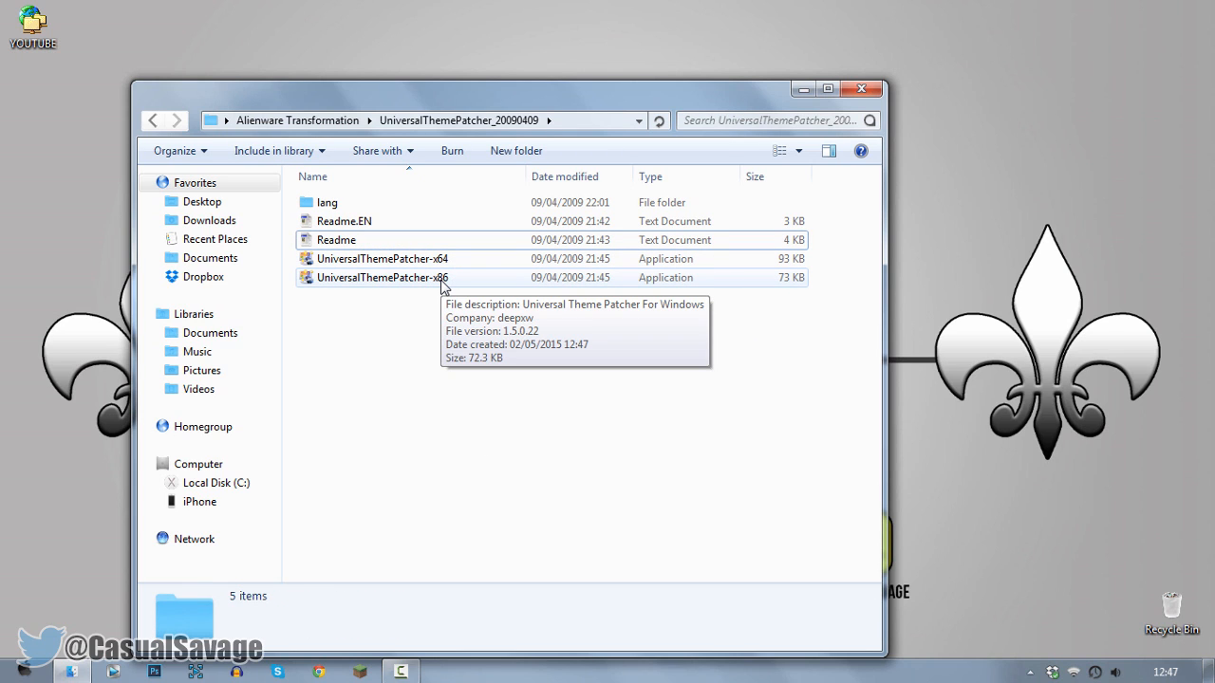
{"action": "left_click", "coordinate": [383, 258]}
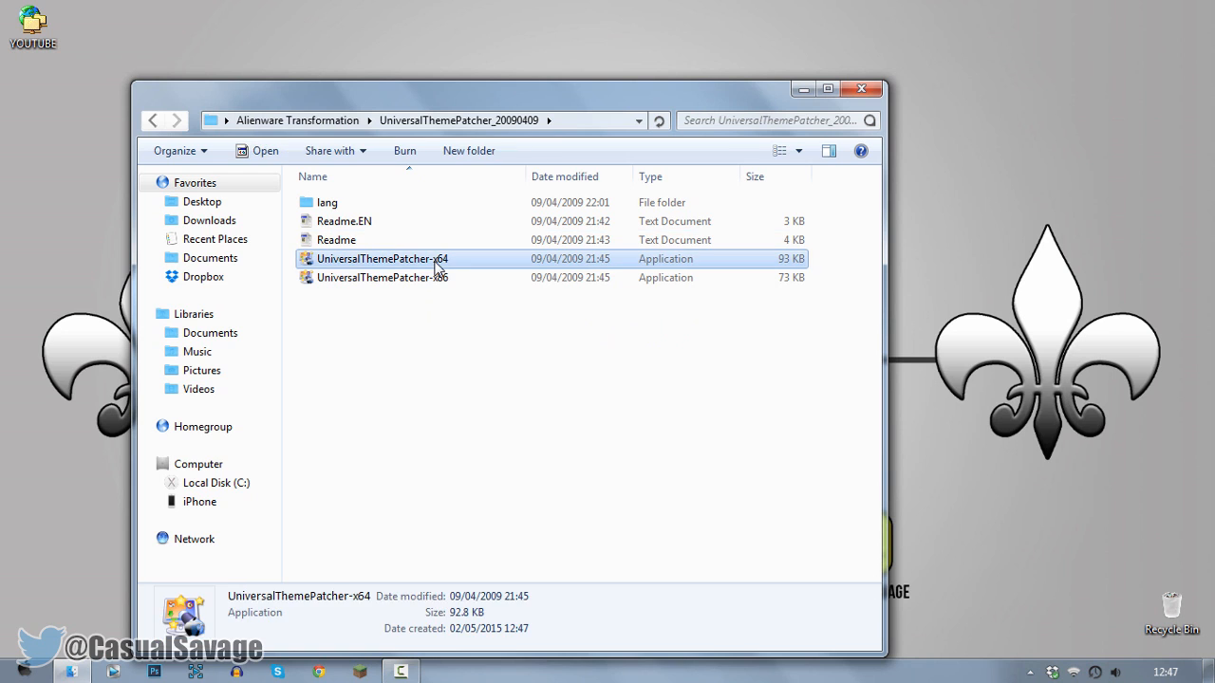
{"action": "left_click", "coordinate": [15, 671]}
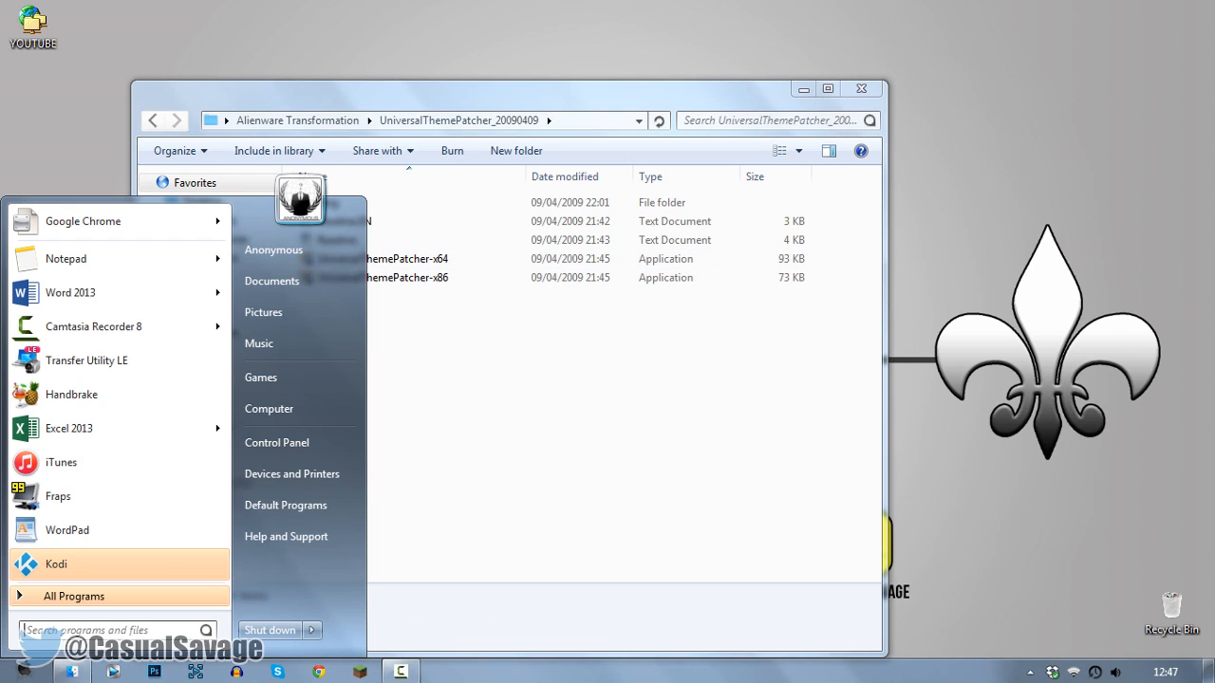
{"action": "right_click", "coordinate": [268, 409]}
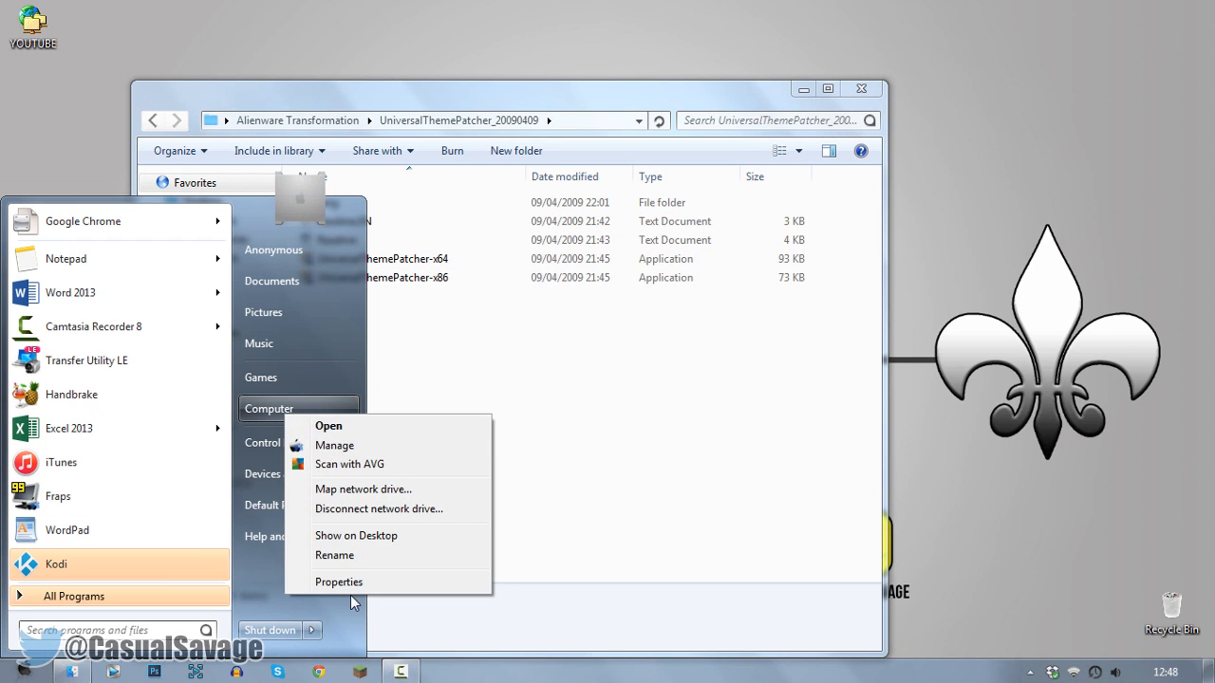
{"action": "left_click", "coordinate": [338, 582]}
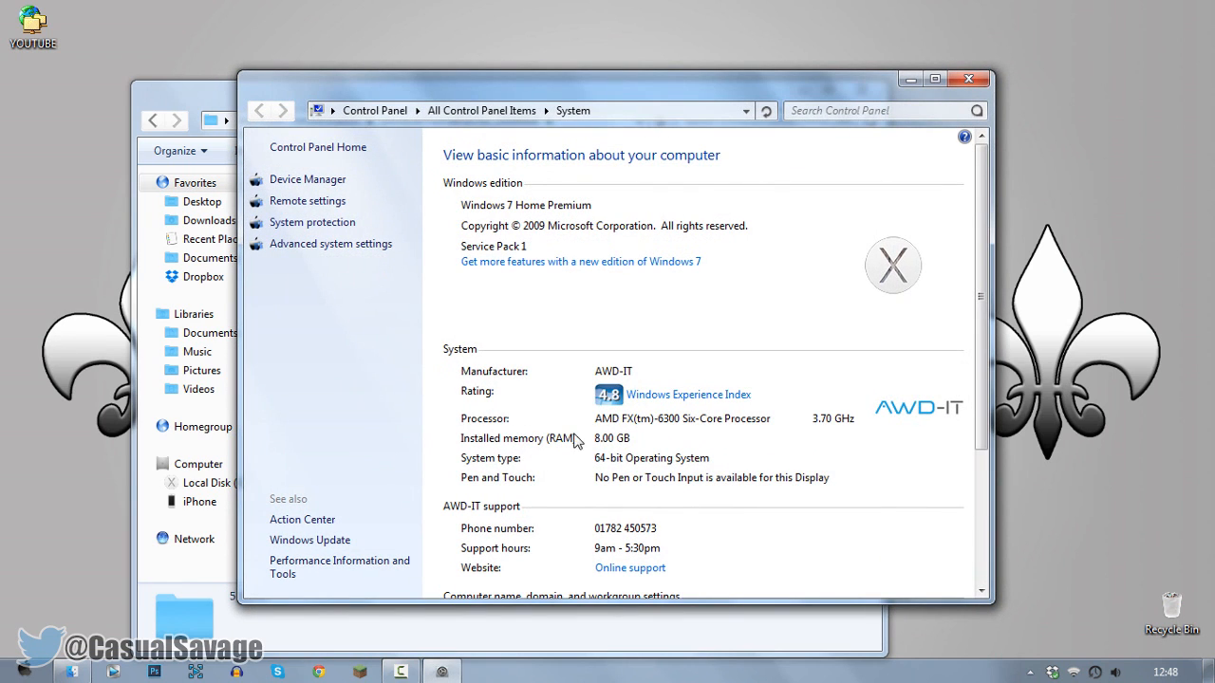
{"action": "mouse_move", "coordinate": [640, 467]}
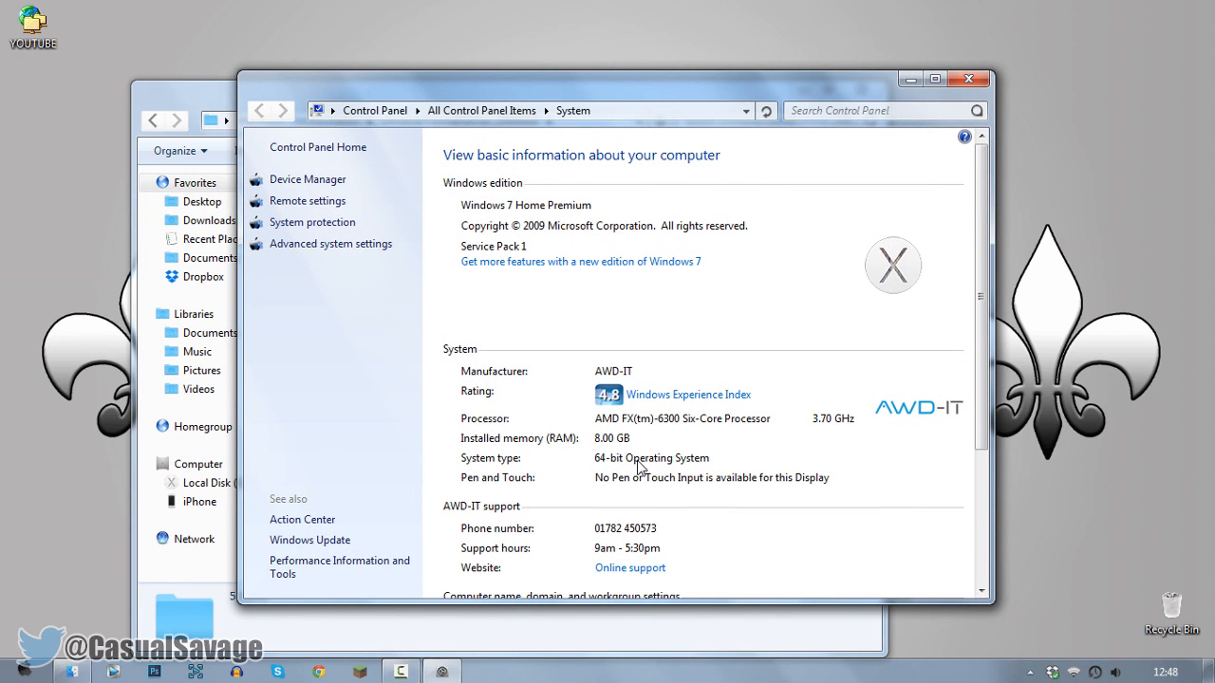
{"action": "mouse_move", "coordinate": [624, 472]}
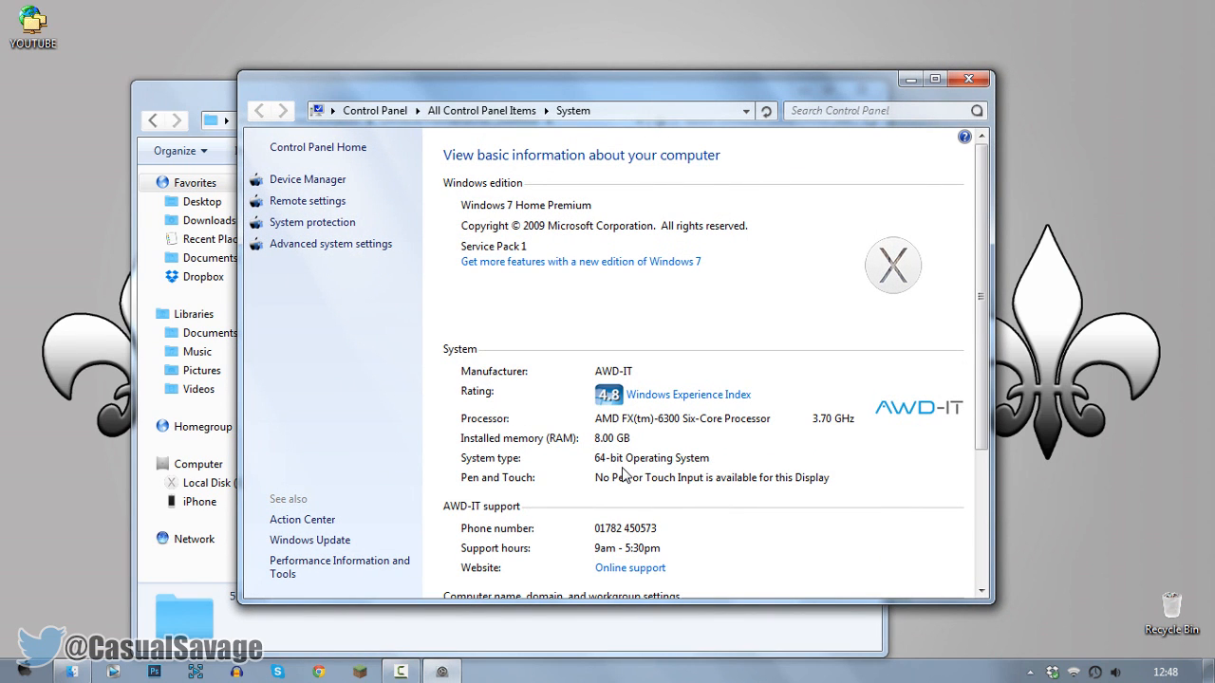
{"action": "mouse_move", "coordinate": [968, 79]}
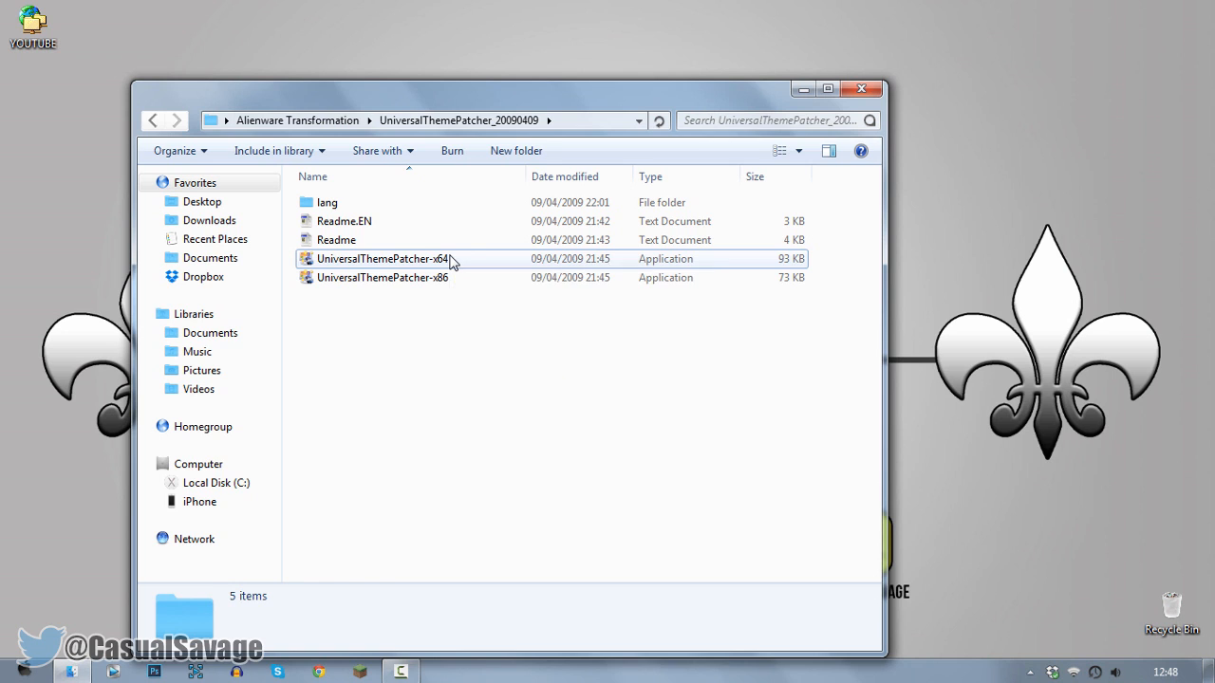
{"action": "double_click", "coordinate": [381, 258]}
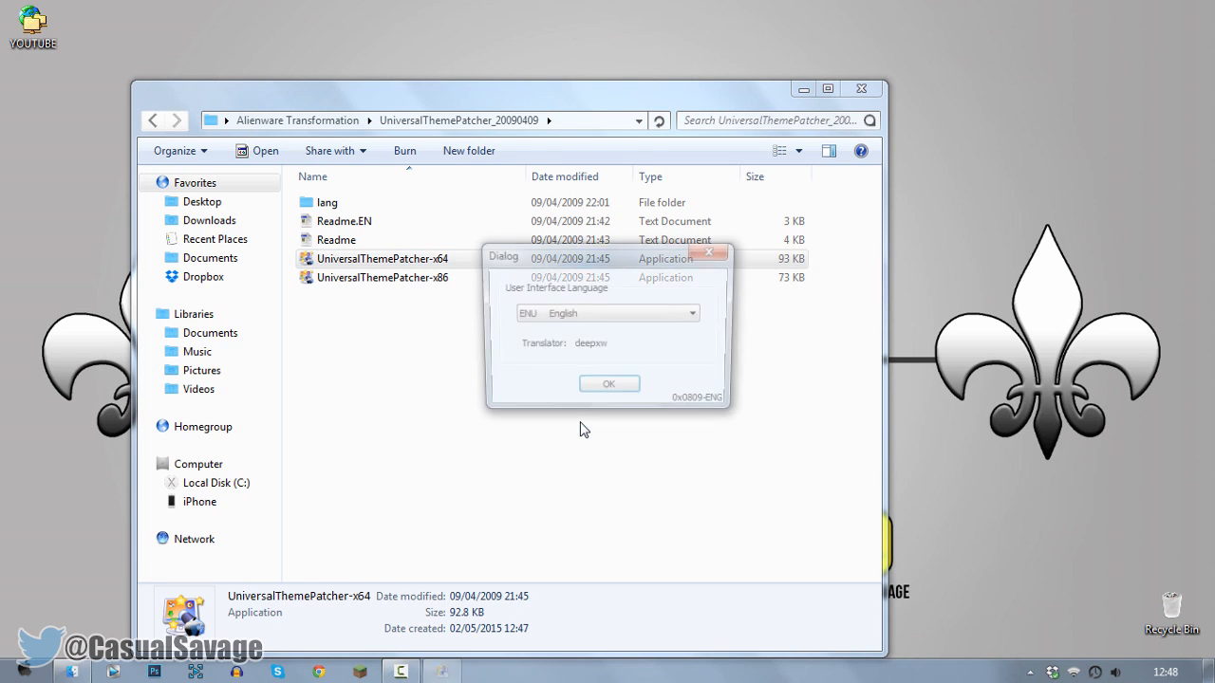
{"action": "left_click", "coordinate": [609, 384]}
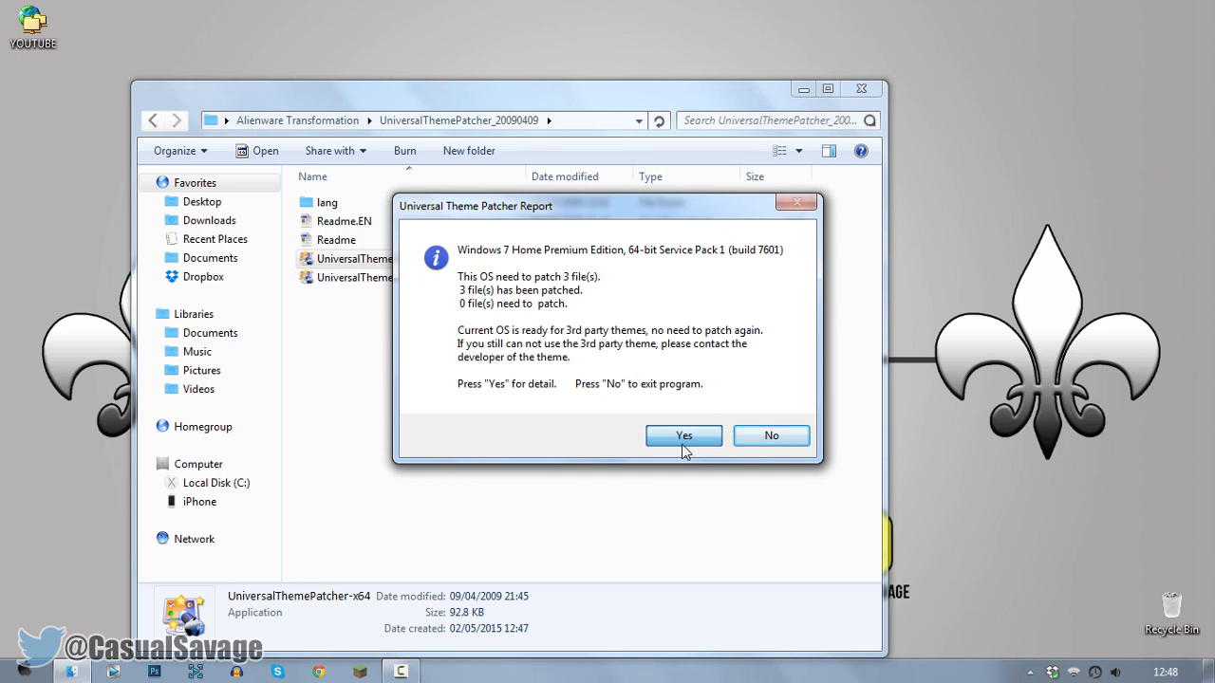
{"action": "left_click", "coordinate": [682, 435]}
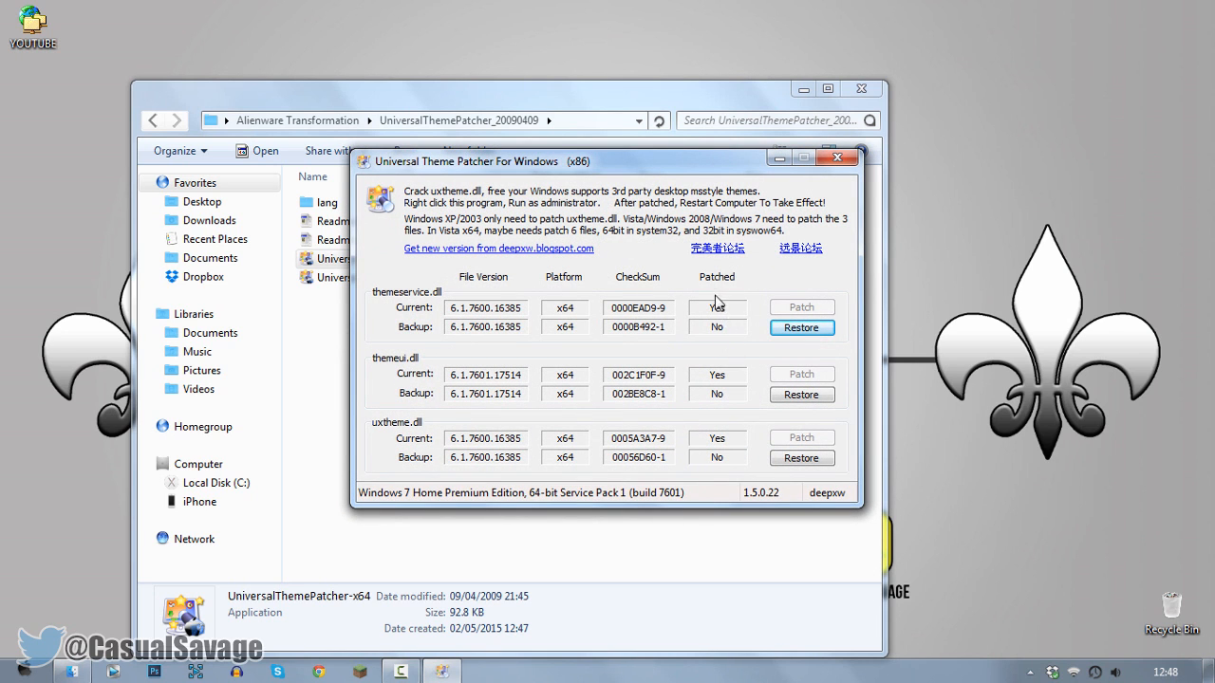
{"action": "mouse_move", "coordinate": [721, 446]}
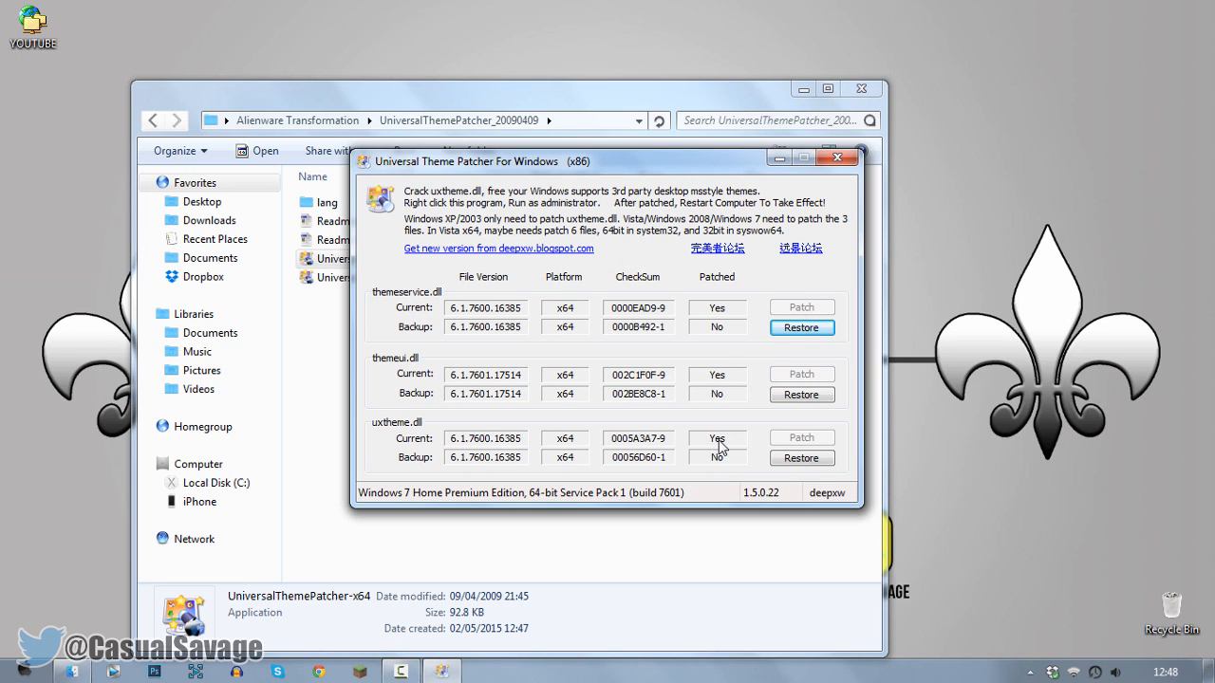
{"action": "left_click", "coordinate": [836, 157]}
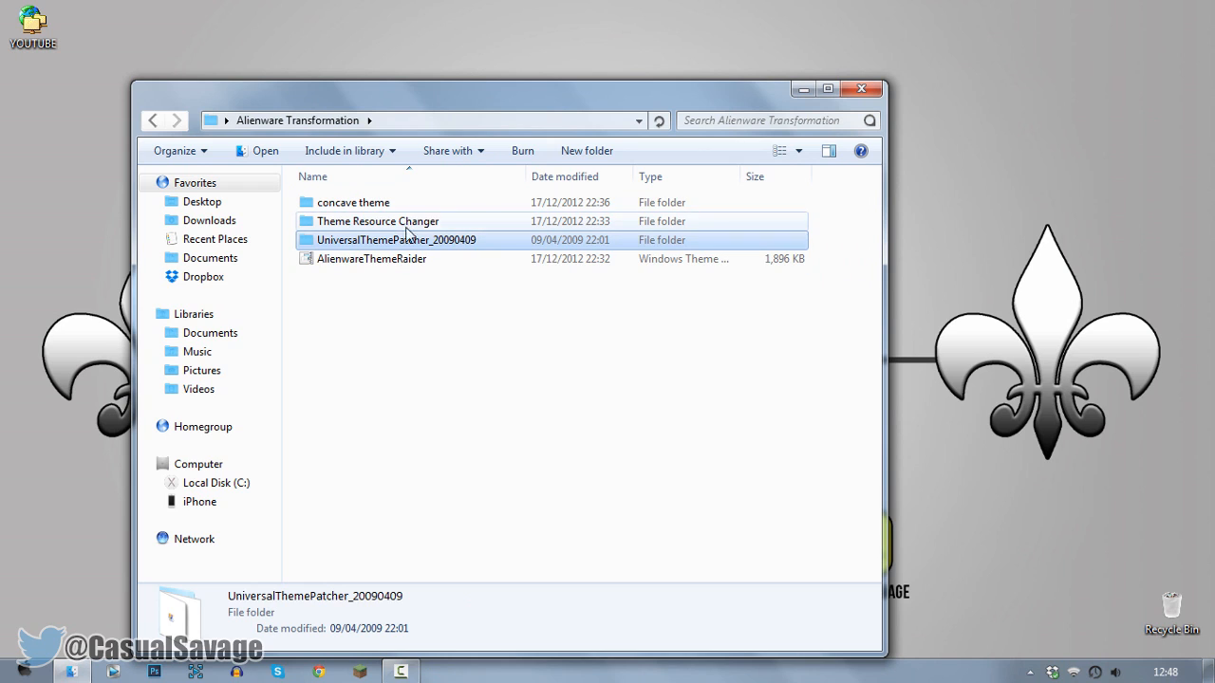
{"action": "mouse_move", "coordinate": [409, 233]}
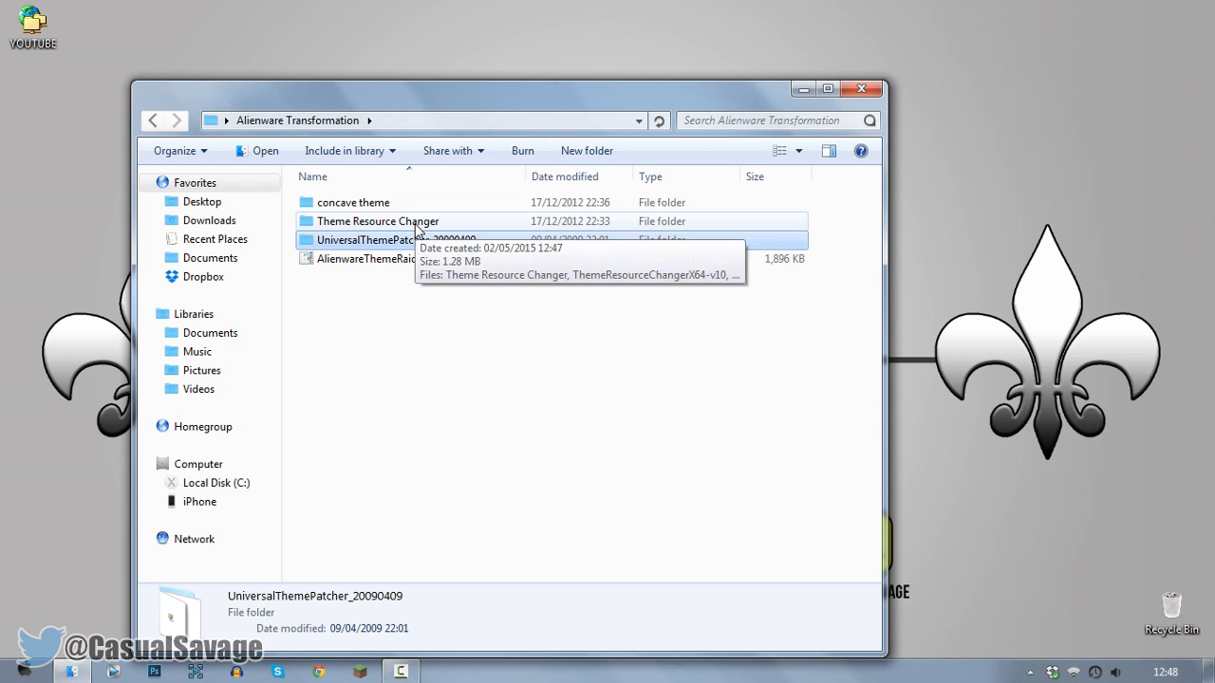
Step: Open the Theme Resource Changer folder and select ThemeResourceChangerX64-v10
{"action": "double_click", "coordinate": [379, 220]}
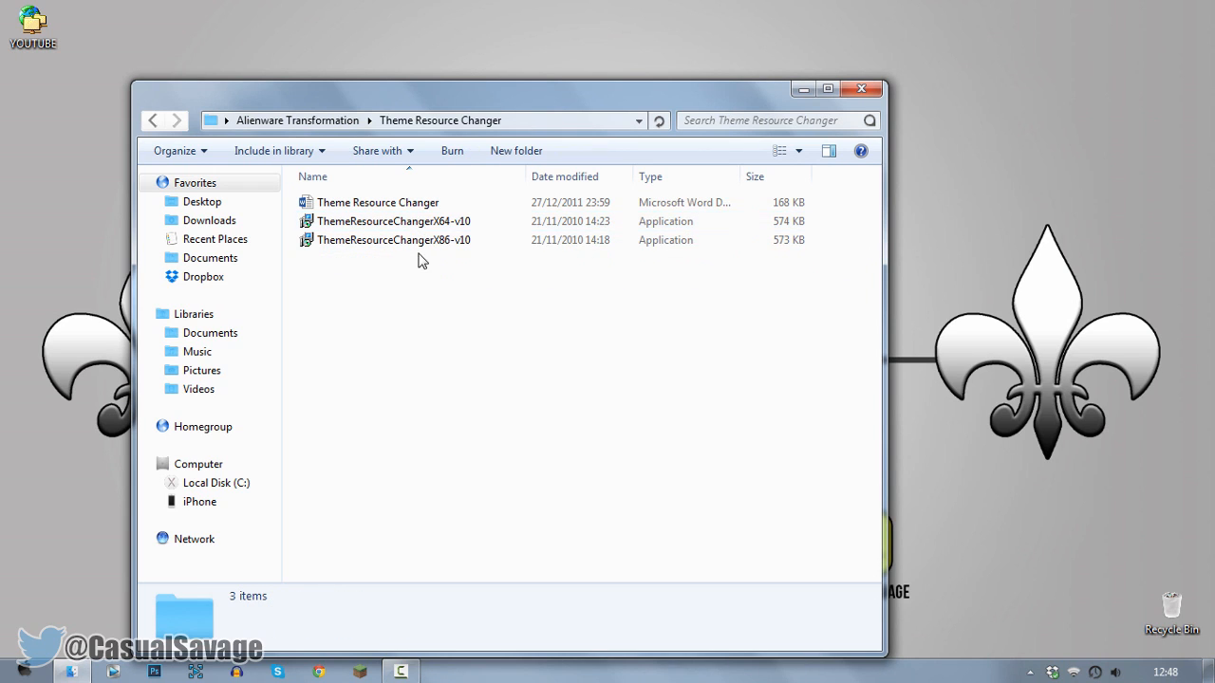
{"action": "left_click", "coordinate": [393, 239]}
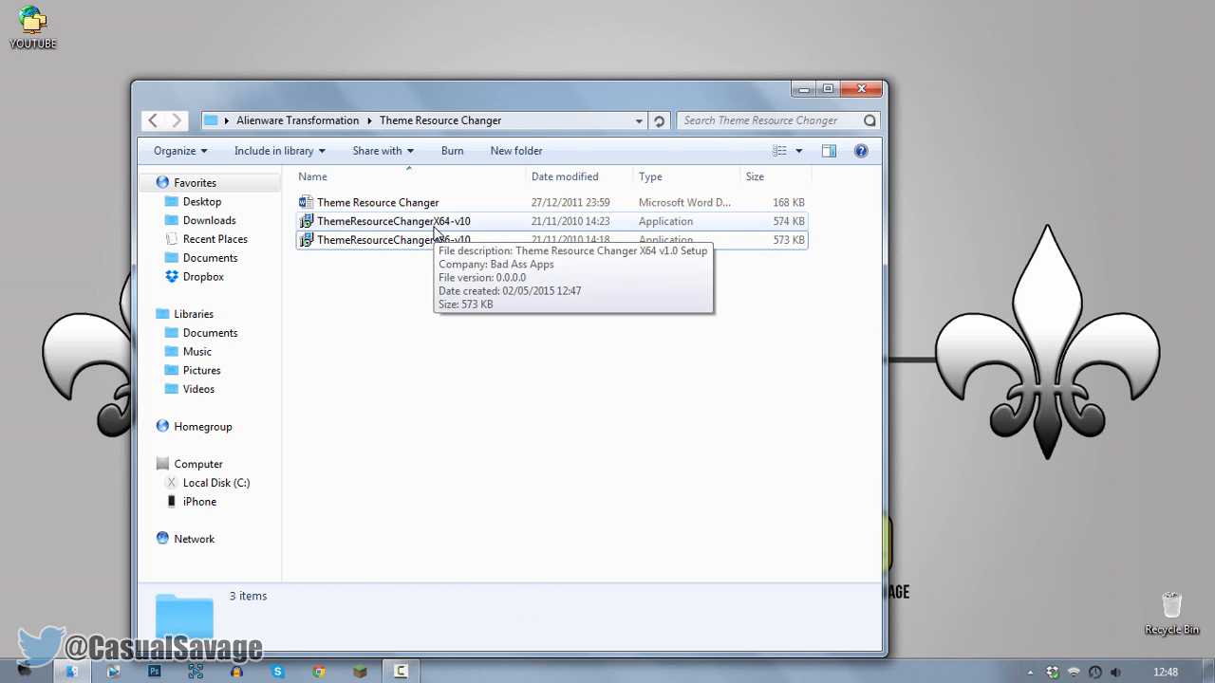
{"action": "left_click", "coordinate": [393, 221]}
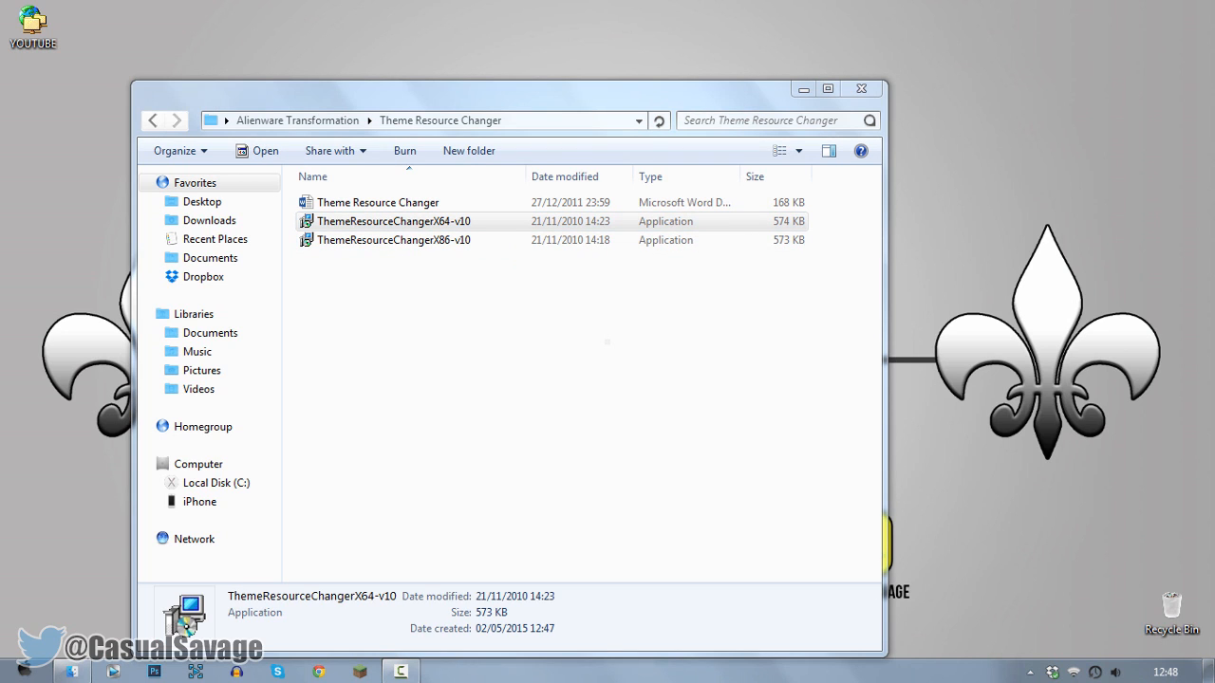
Step: Install ThemeResourceChangerX64-v10 after agreeing to its terms, then dismiss the success message
{"action": "double_click", "coordinate": [393, 221]}
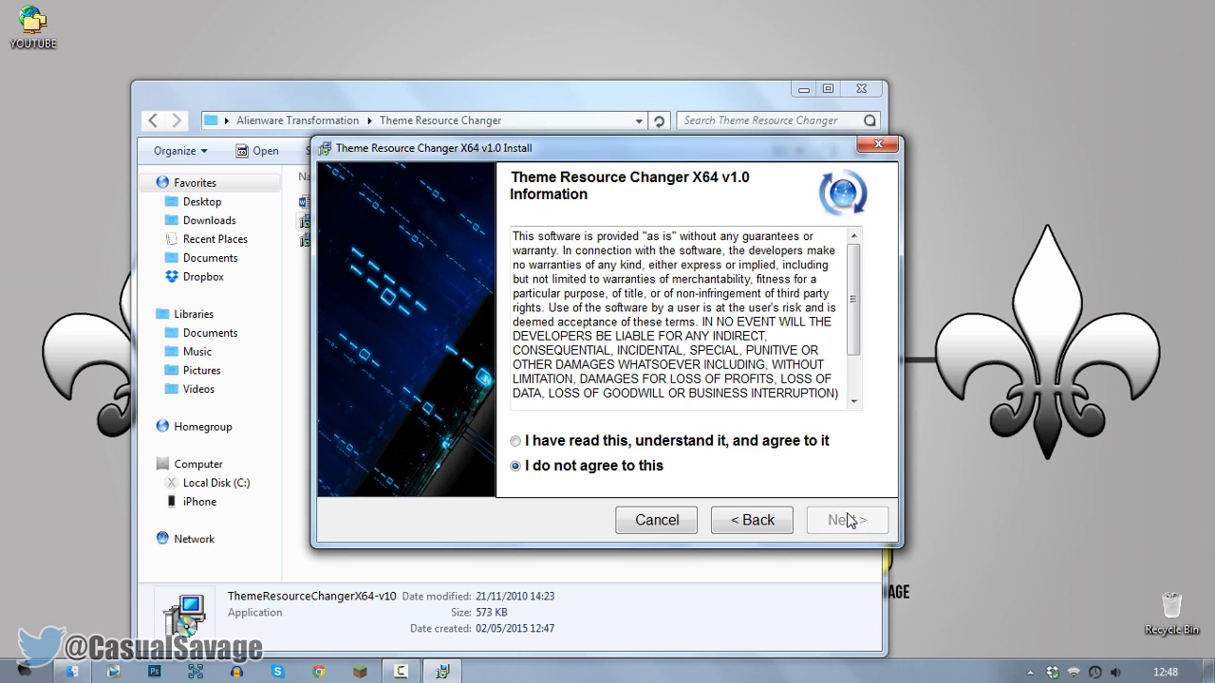
{"action": "left_click", "coordinate": [839, 521]}
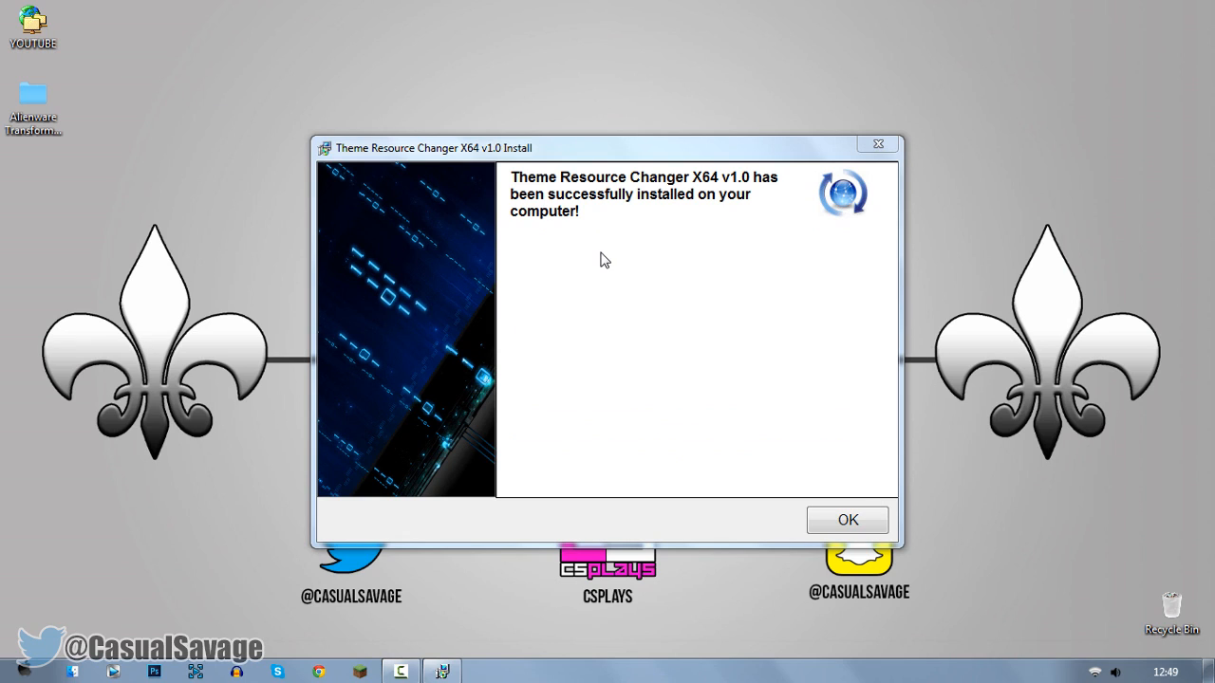
{"action": "mouse_move", "coordinate": [734, 196]}
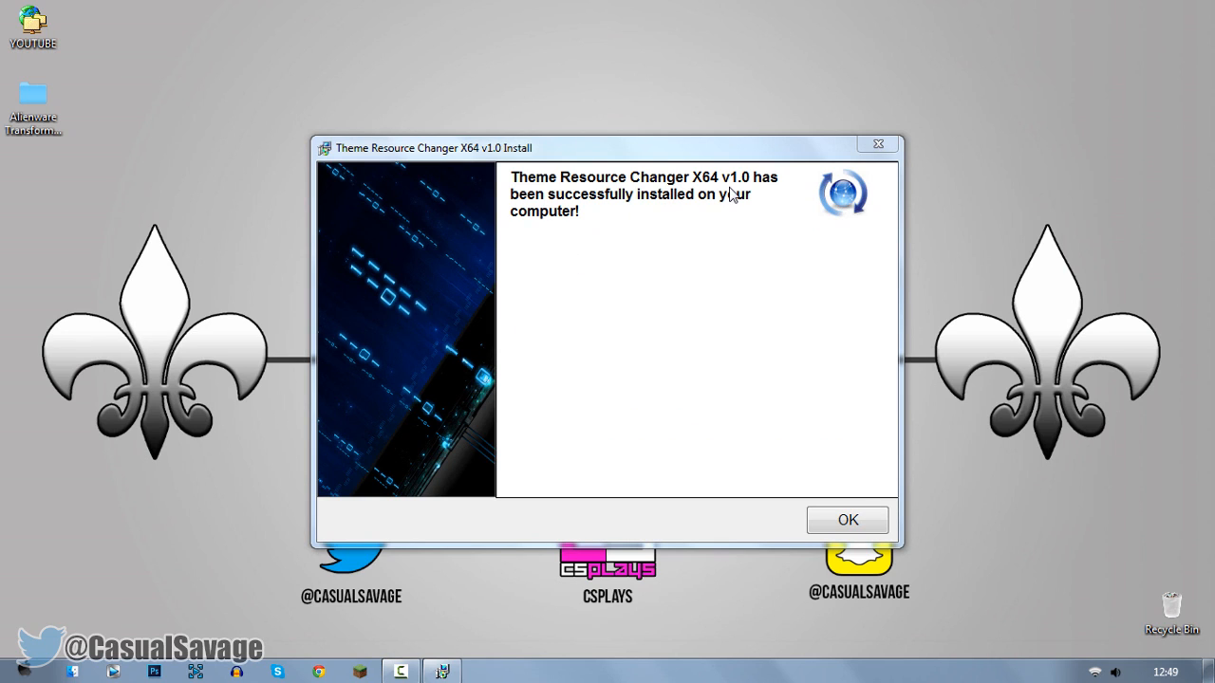
{"action": "mouse_move", "coordinate": [749, 193]}
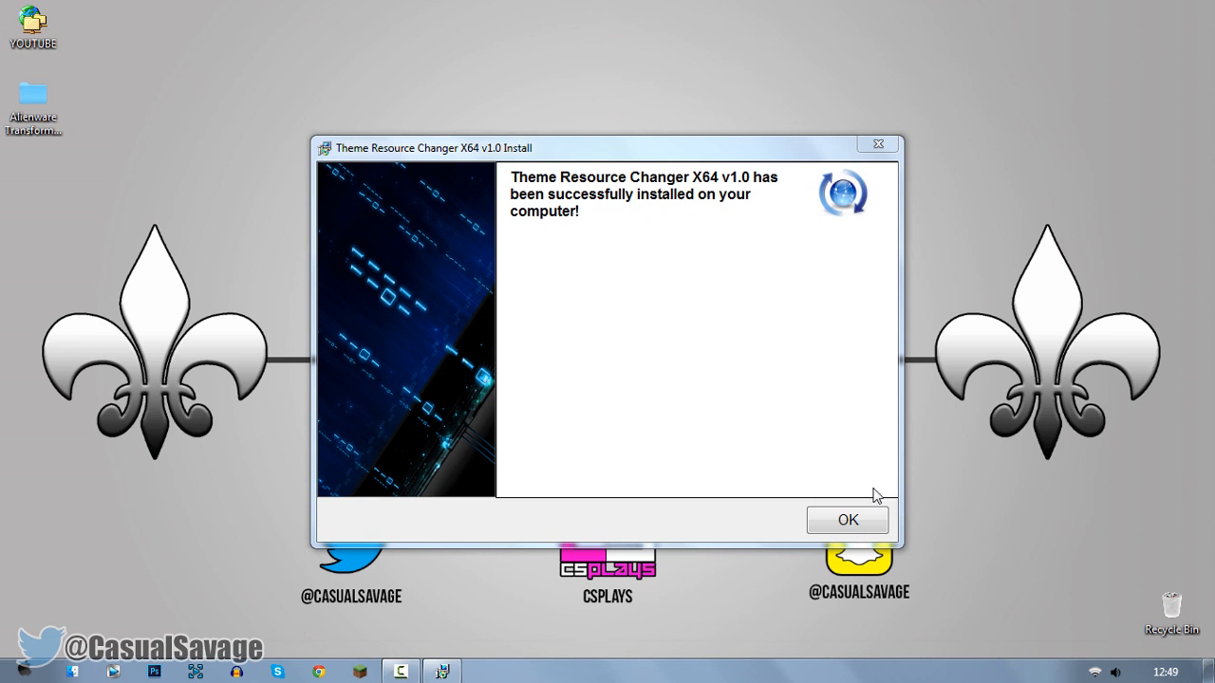
{"action": "left_click", "coordinate": [847, 520]}
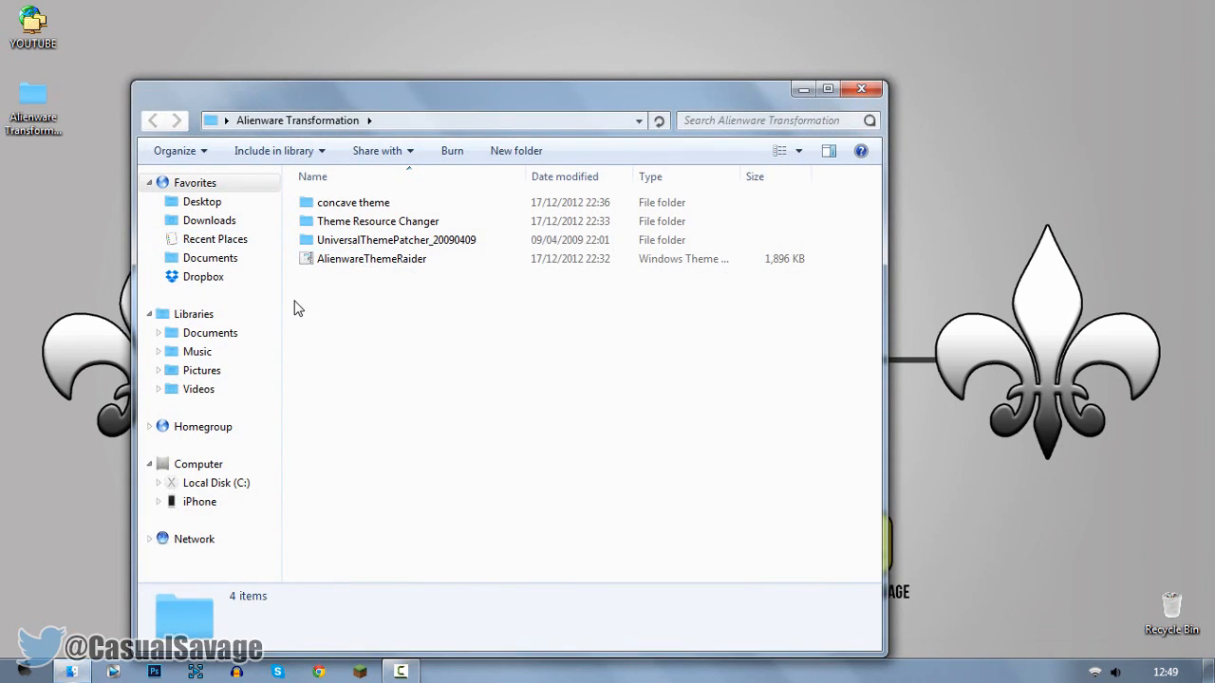
Step: Open Computer from the Start menu and maximize its window
{"action": "left_click", "coordinate": [371, 258]}
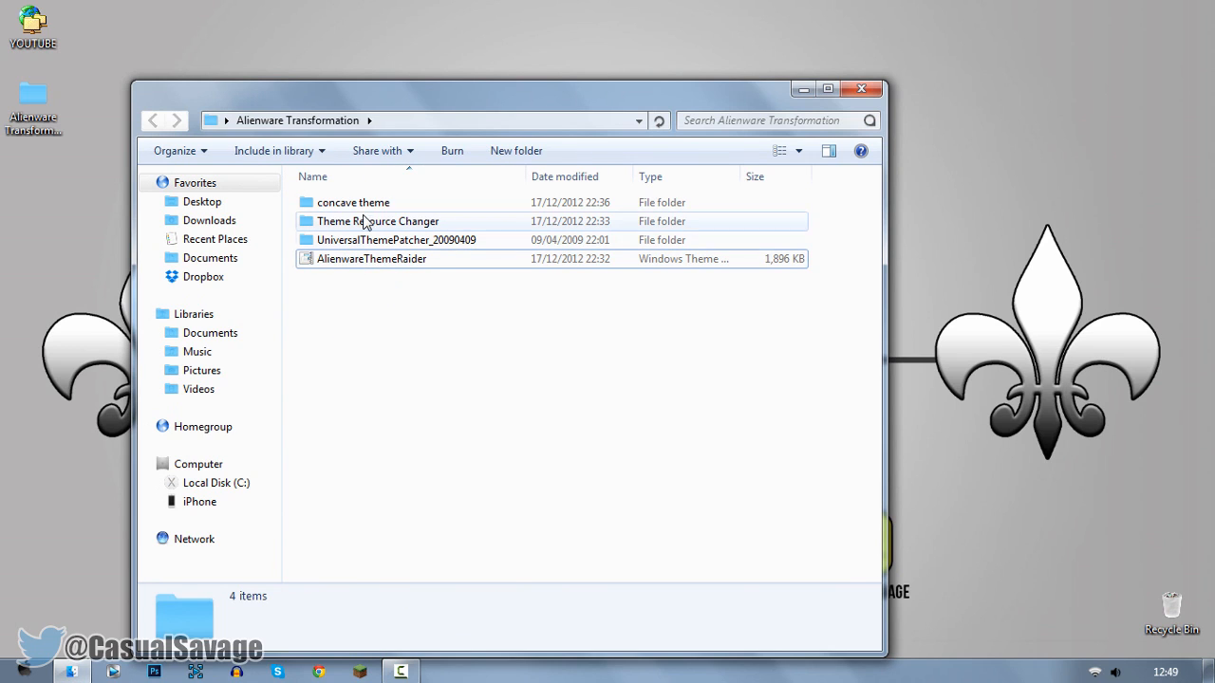
{"action": "left_click", "coordinate": [352, 202]}
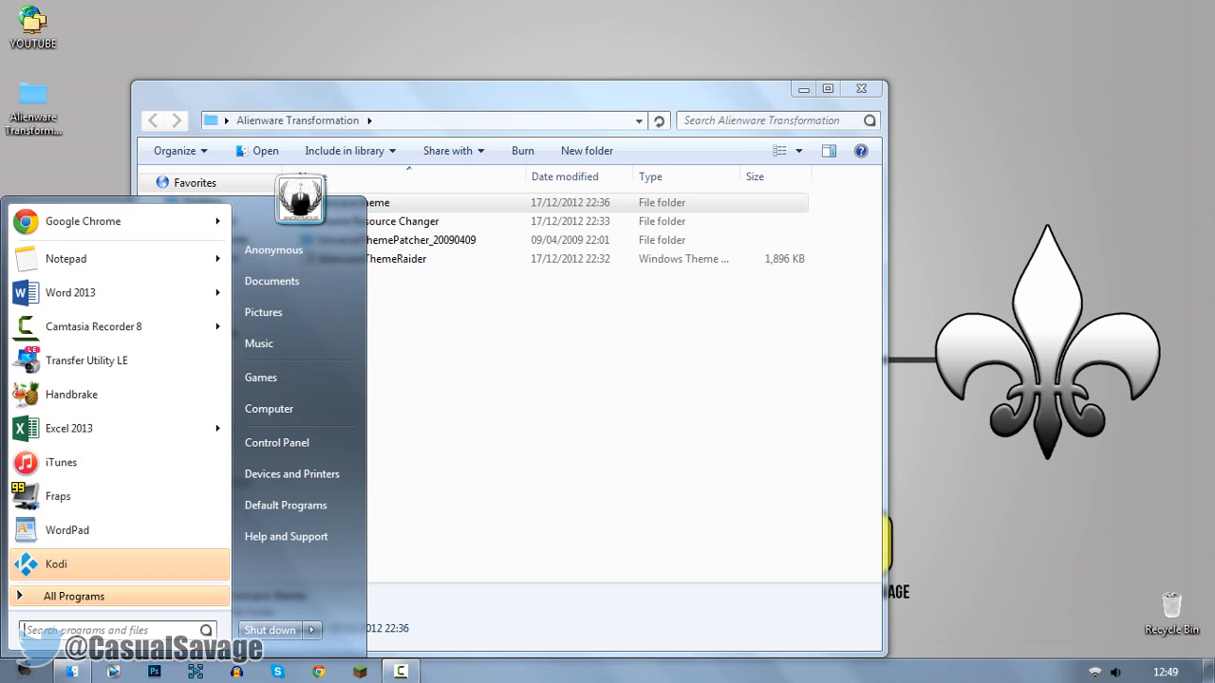
{"action": "left_click", "coordinate": [268, 409]}
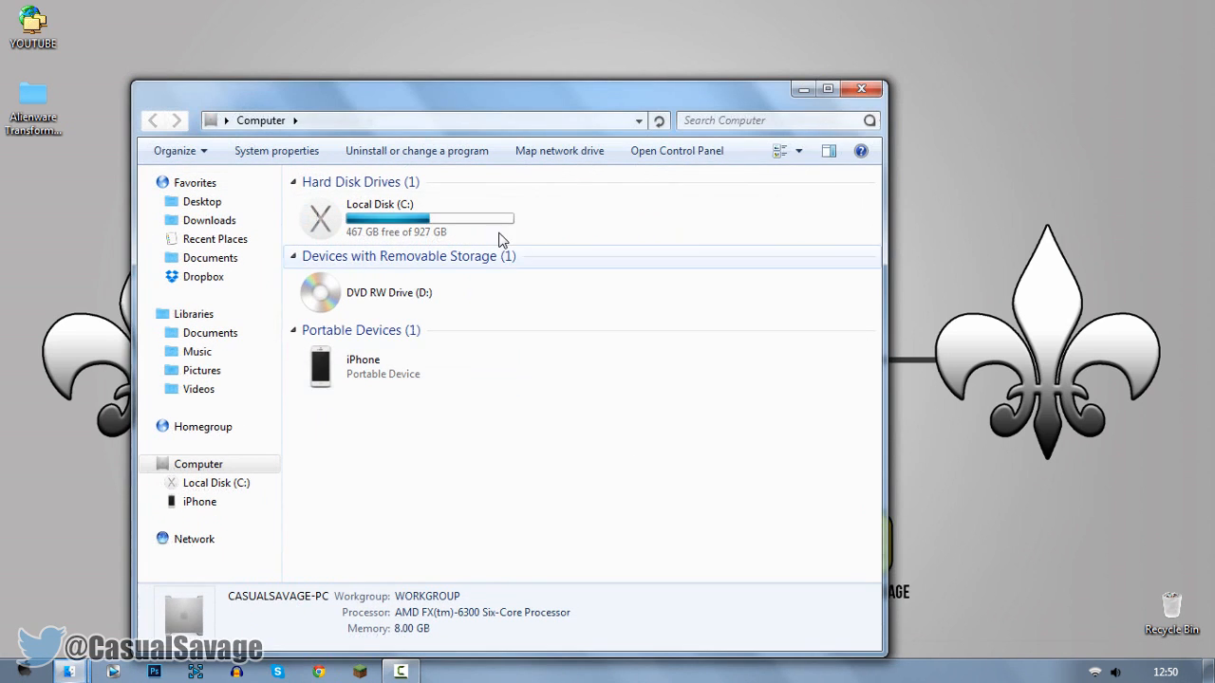
{"action": "left_click", "coordinate": [827, 88]}
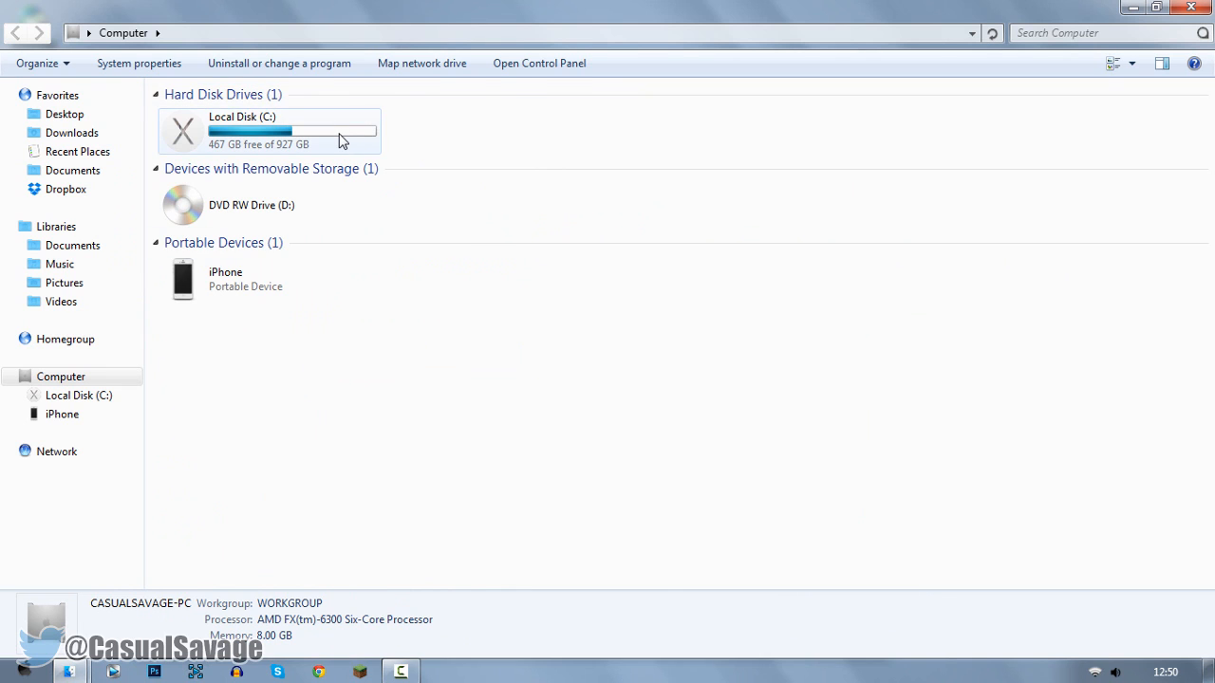
Step: Navigate to C:\Windows\Resources\Themes in the Computer window
{"action": "double_click", "coordinate": [242, 128]}
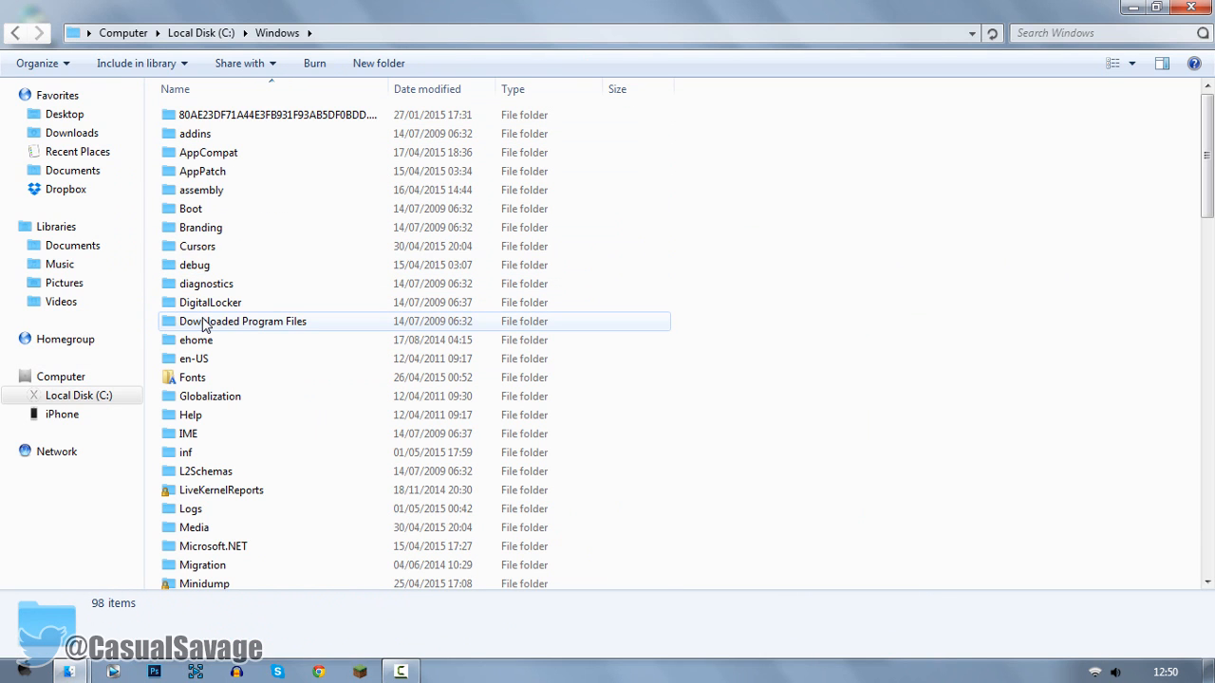
{"action": "scroll", "scroll_direction": "down", "scroll_amount": 3}
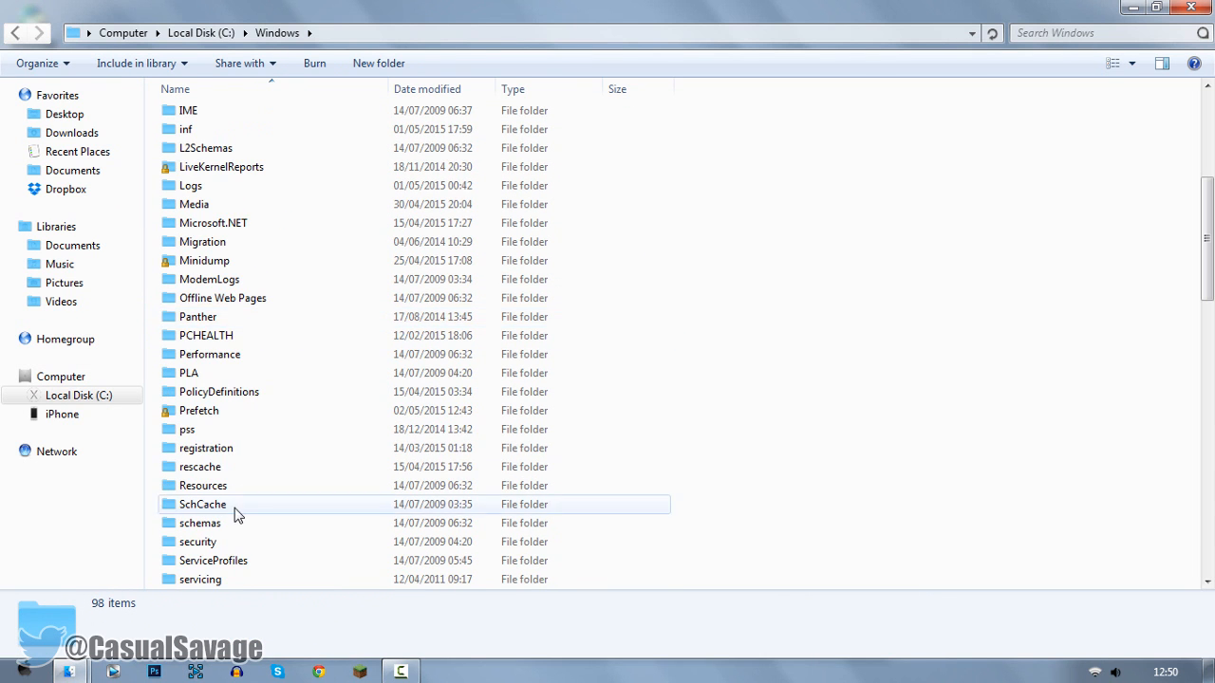
{"action": "double_click", "coordinate": [202, 485]}
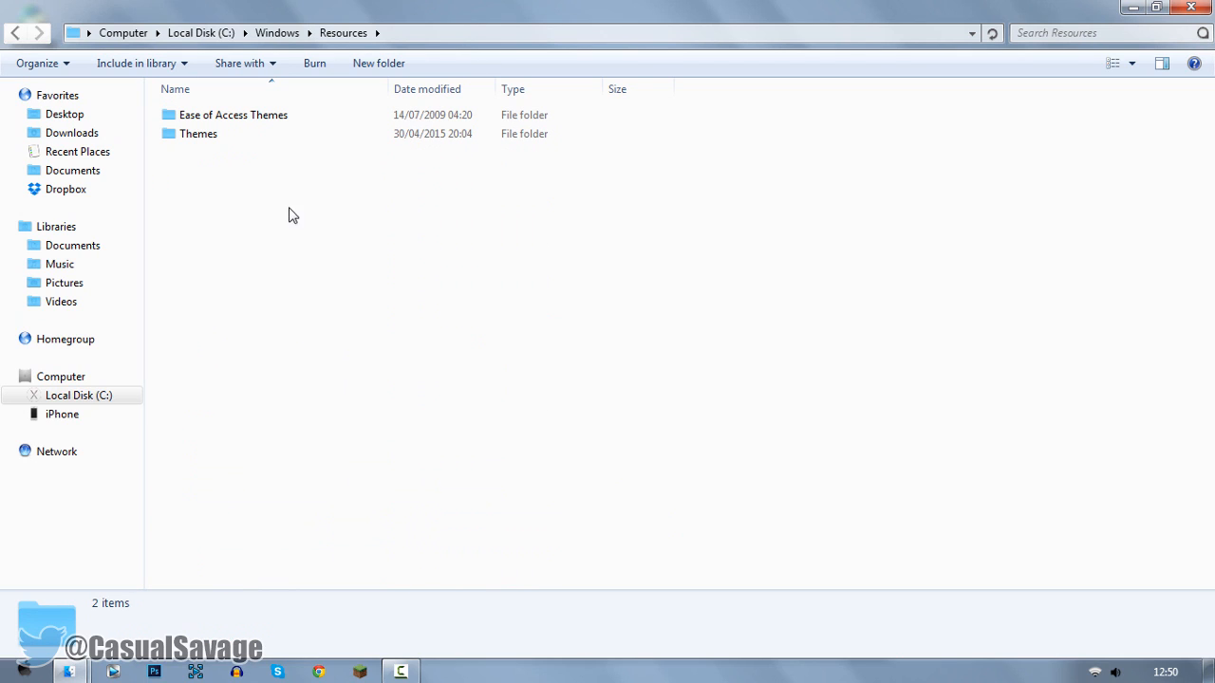
{"action": "double_click", "coordinate": [198, 133]}
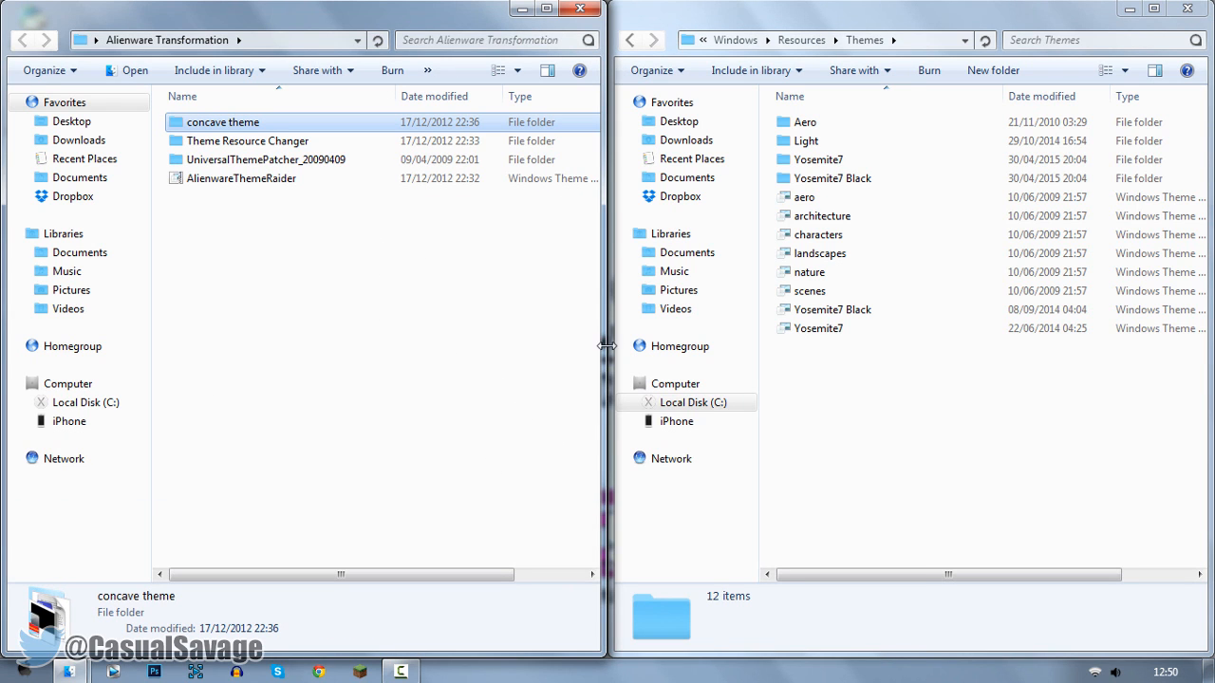
Step: Move Concave 7 folder and theme file into Themes, returning to Alienware Transformation
{"action": "double_click", "coordinate": [222, 121]}
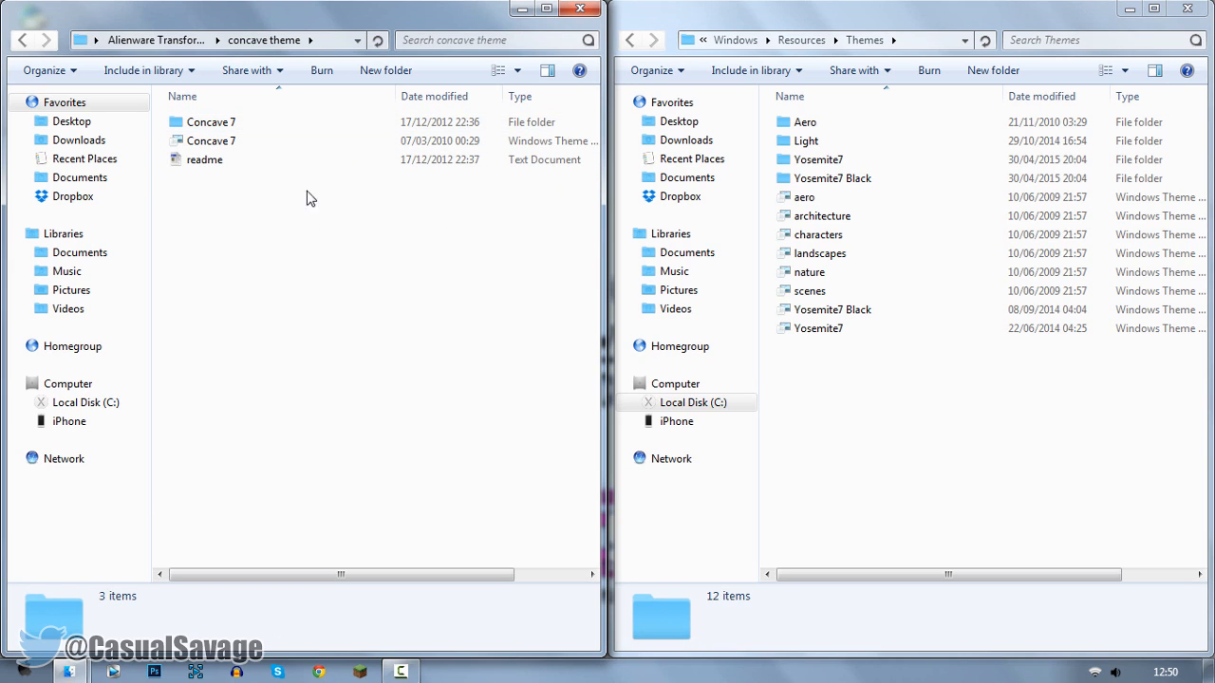
{"action": "mouse_move", "coordinate": [205, 159]}
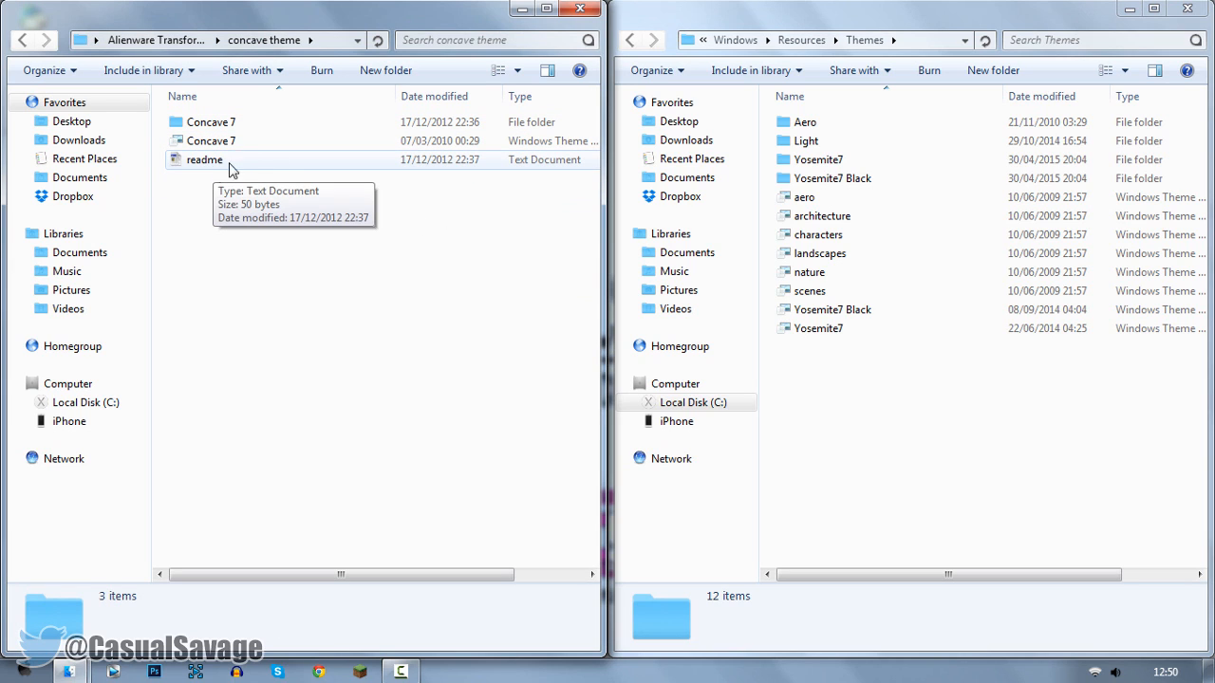
{"action": "mouse_move", "coordinate": [211, 140]}
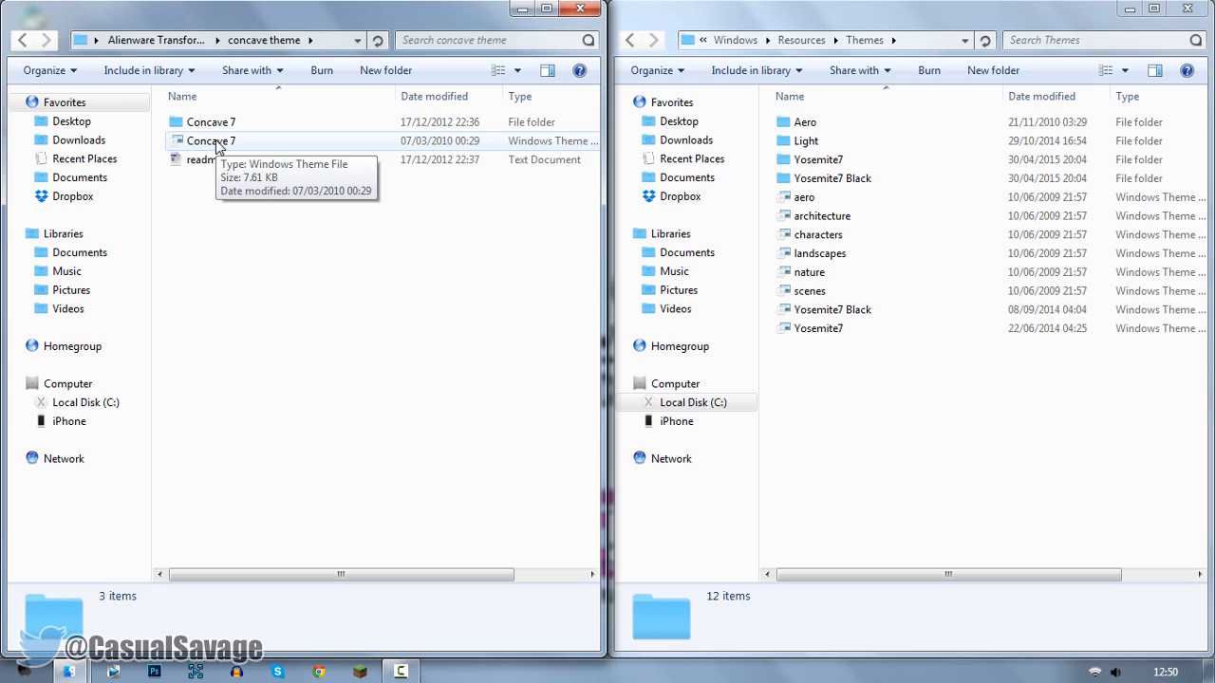
{"action": "left_click", "coordinate": [211, 140]}
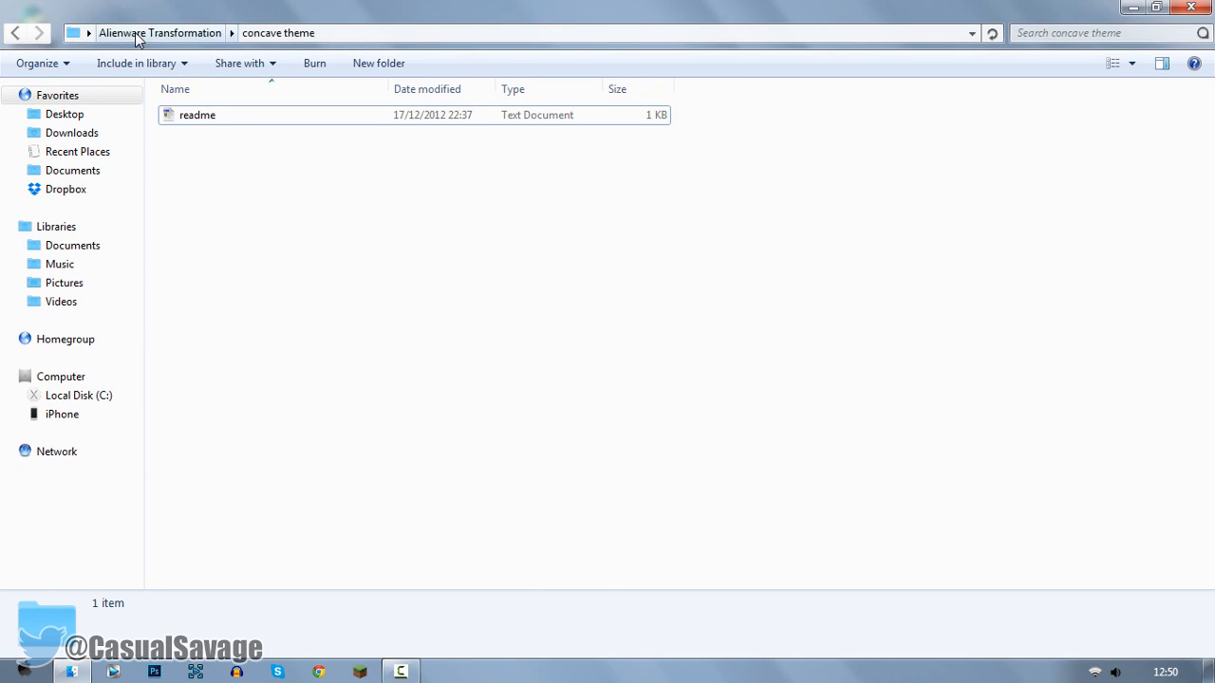
{"action": "left_click", "coordinate": [160, 32]}
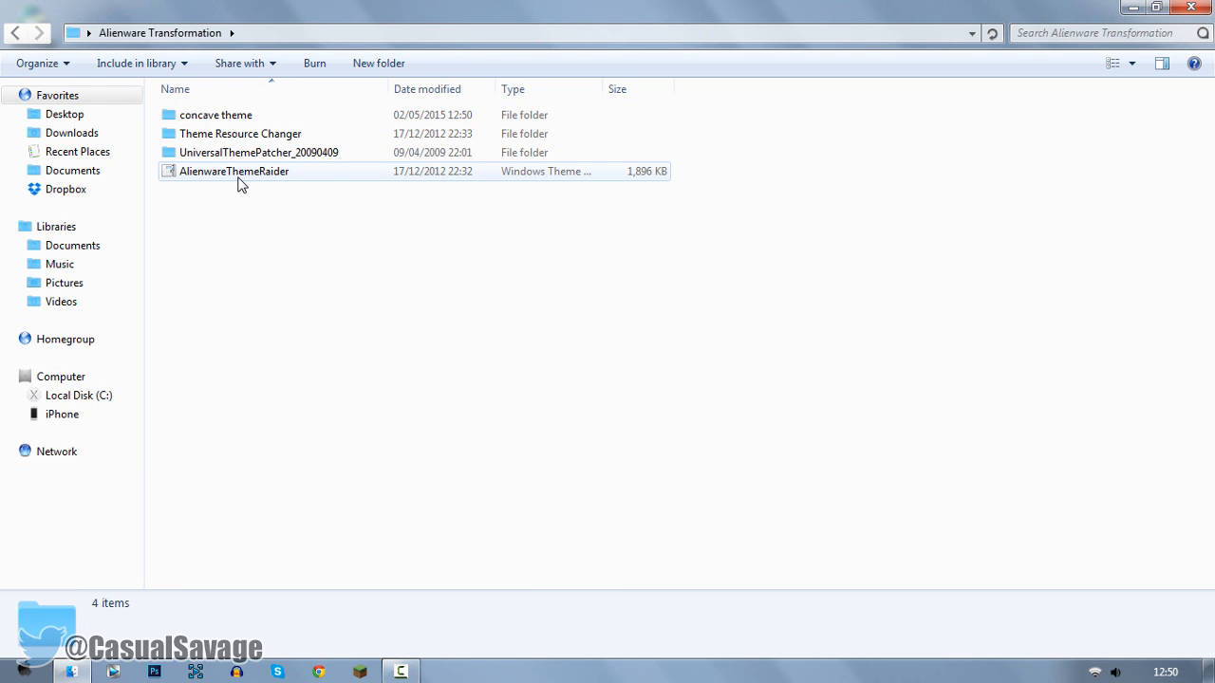
Step: Apply the AlienwareThemeRaider theme file and close the Personalization window
{"action": "double_click", "coordinate": [234, 171]}
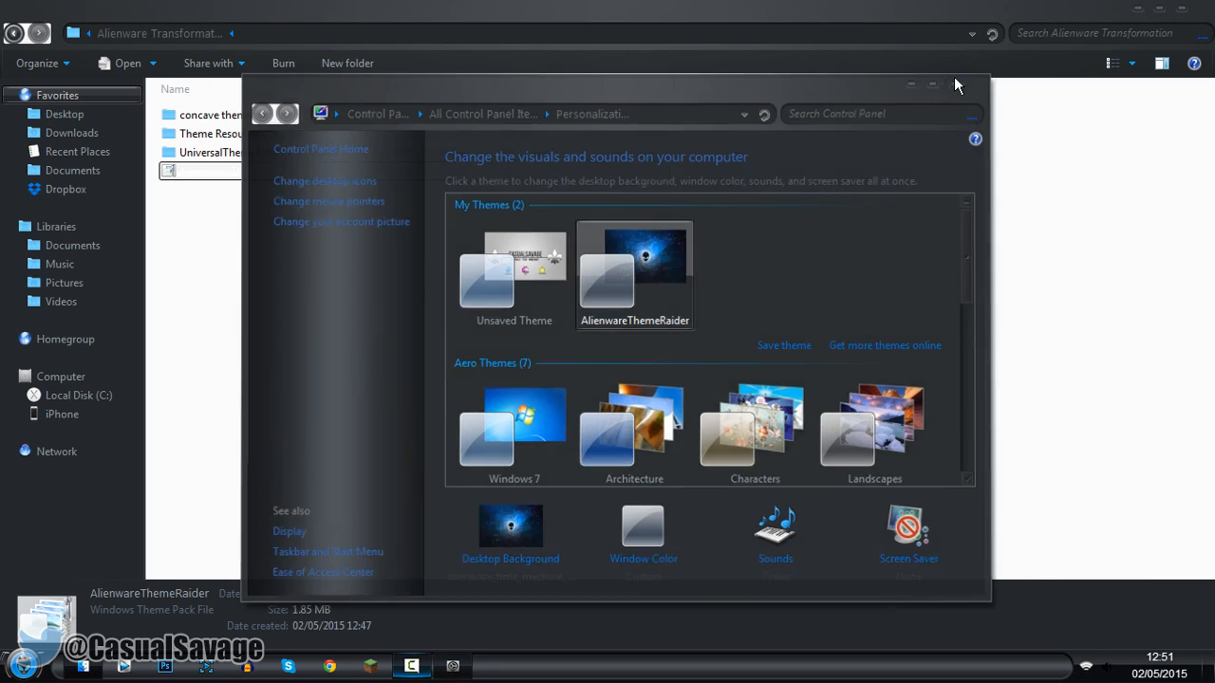
{"action": "left_click", "coordinate": [957, 84]}
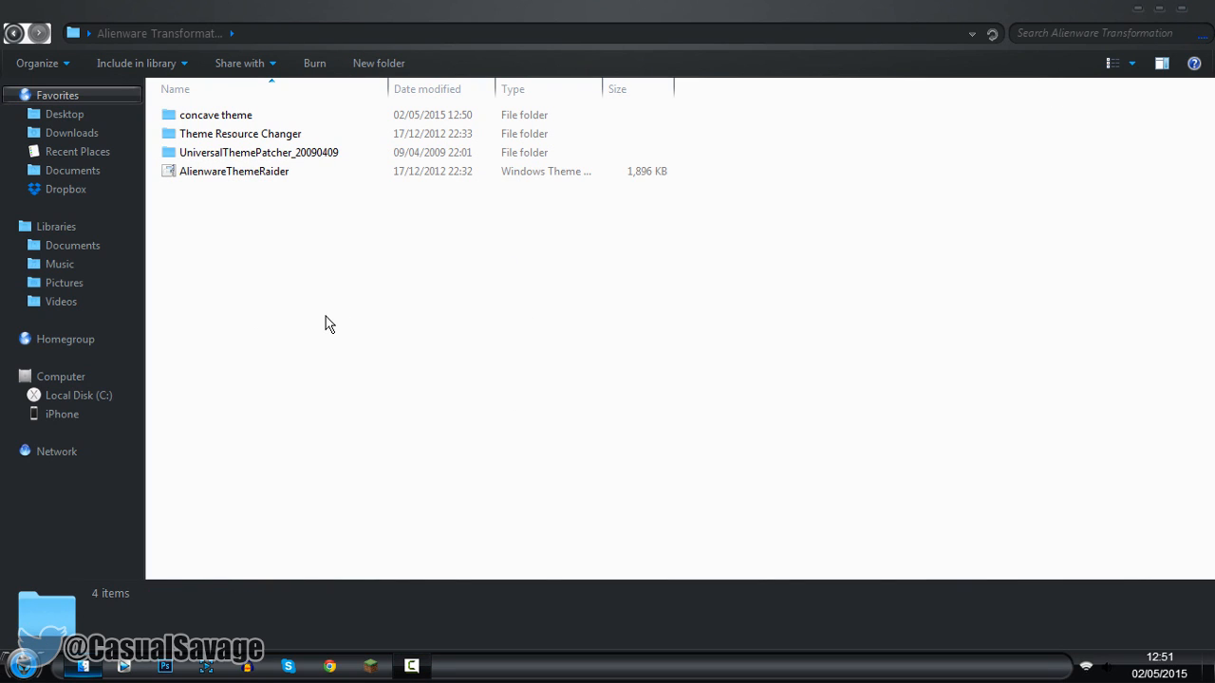
{"action": "left_click", "coordinate": [64, 114]}
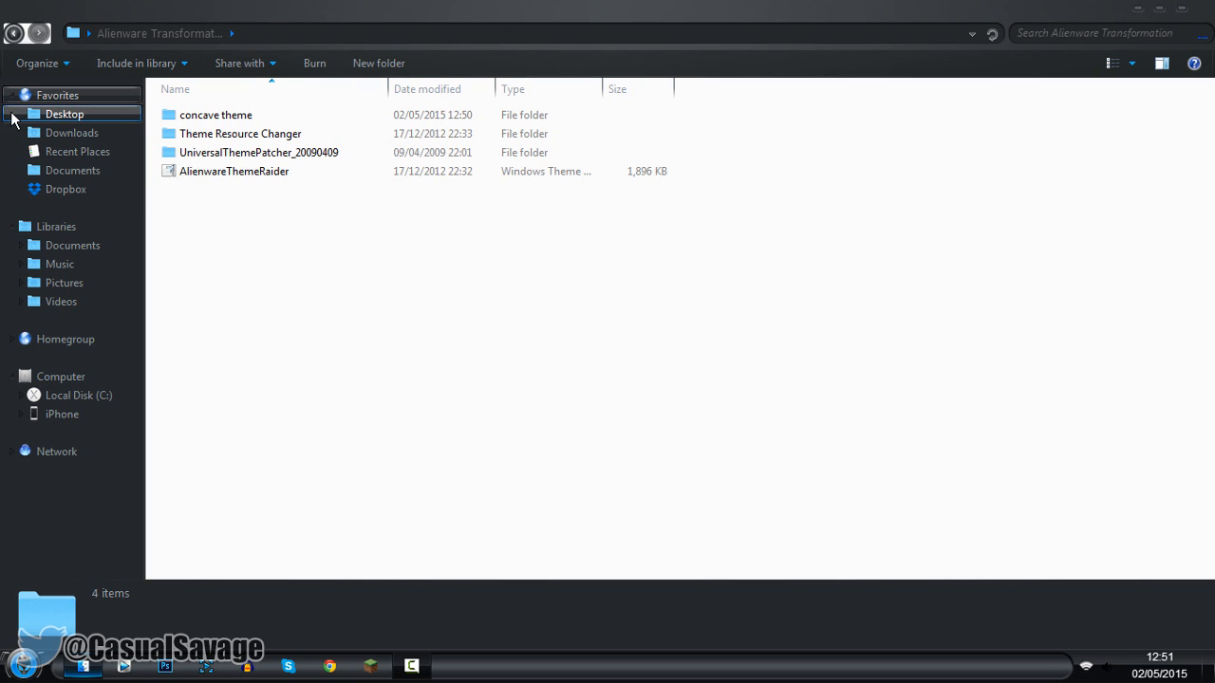
{"action": "mouse_move", "coordinate": [294, 500]}
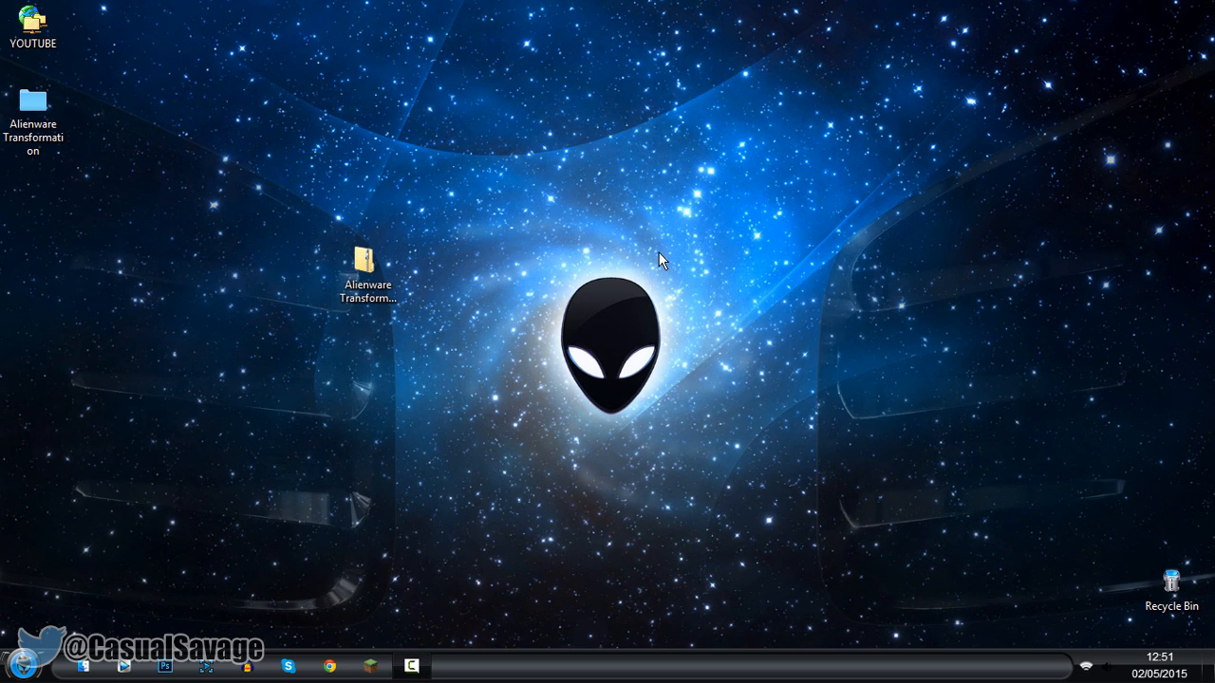
{"action": "mouse_move", "coordinate": [17, 664]}
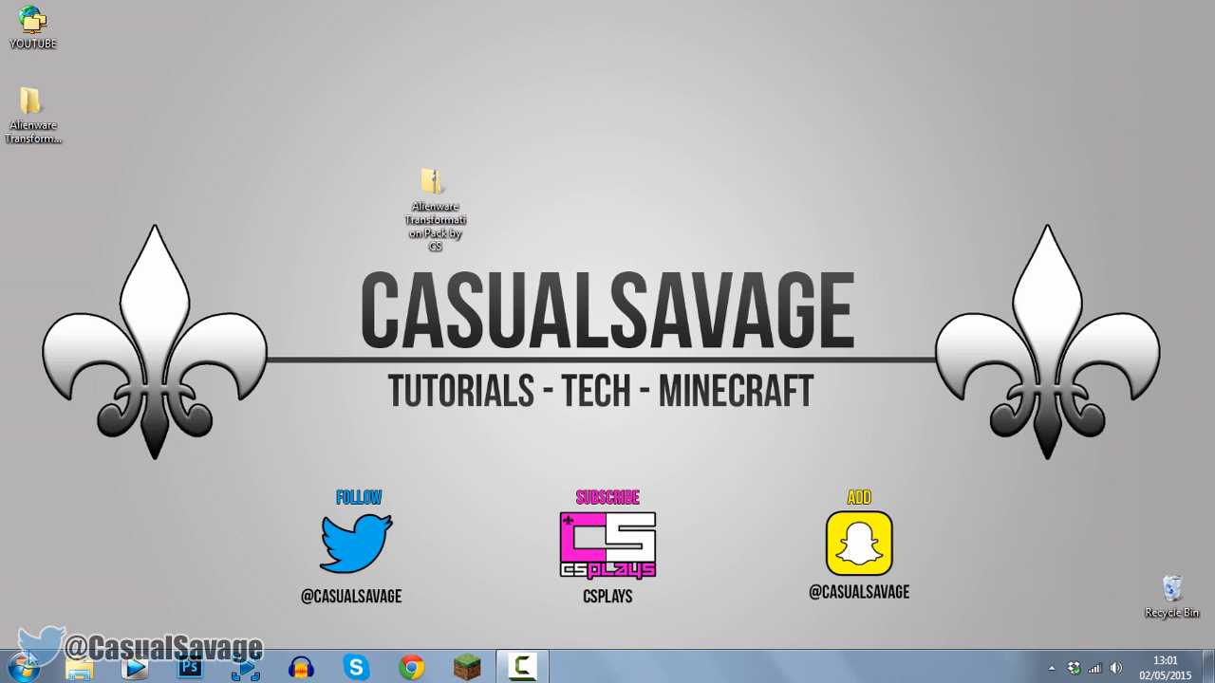
{"action": "mouse_move", "coordinate": [582, 191]}
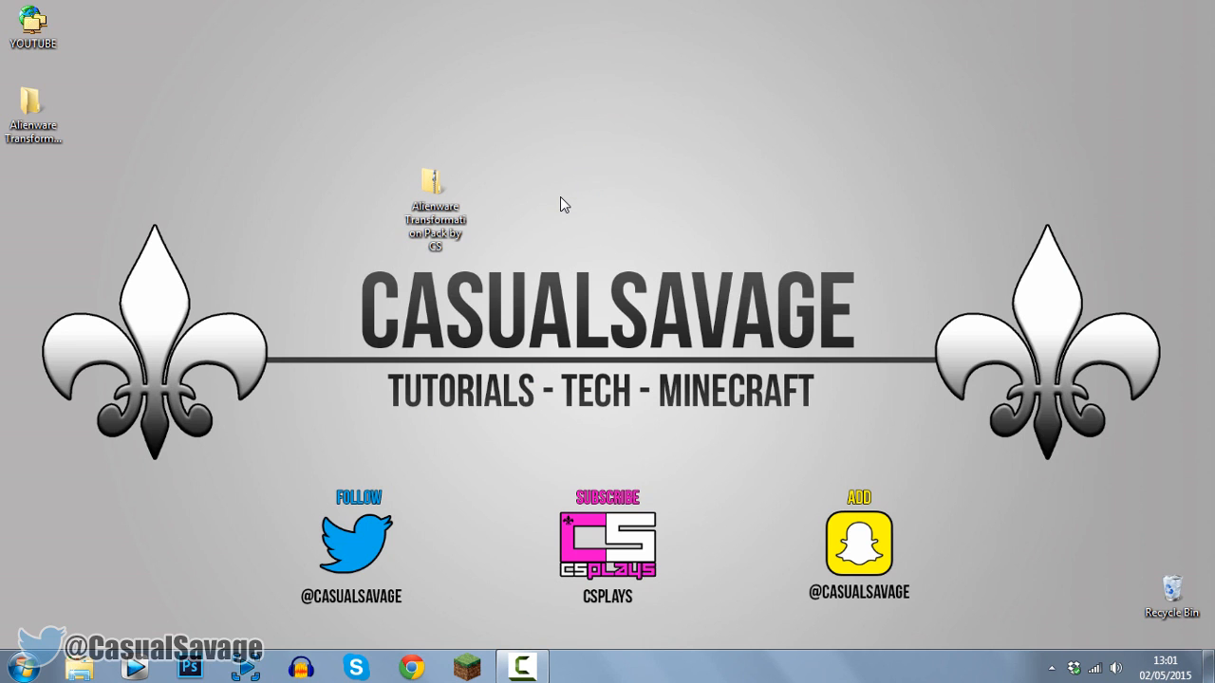
Step: Pick AlienwareThemeRaider under My Themes via desktop Personalize, then close Personalization
{"action": "right_click", "coordinate": [561, 203]}
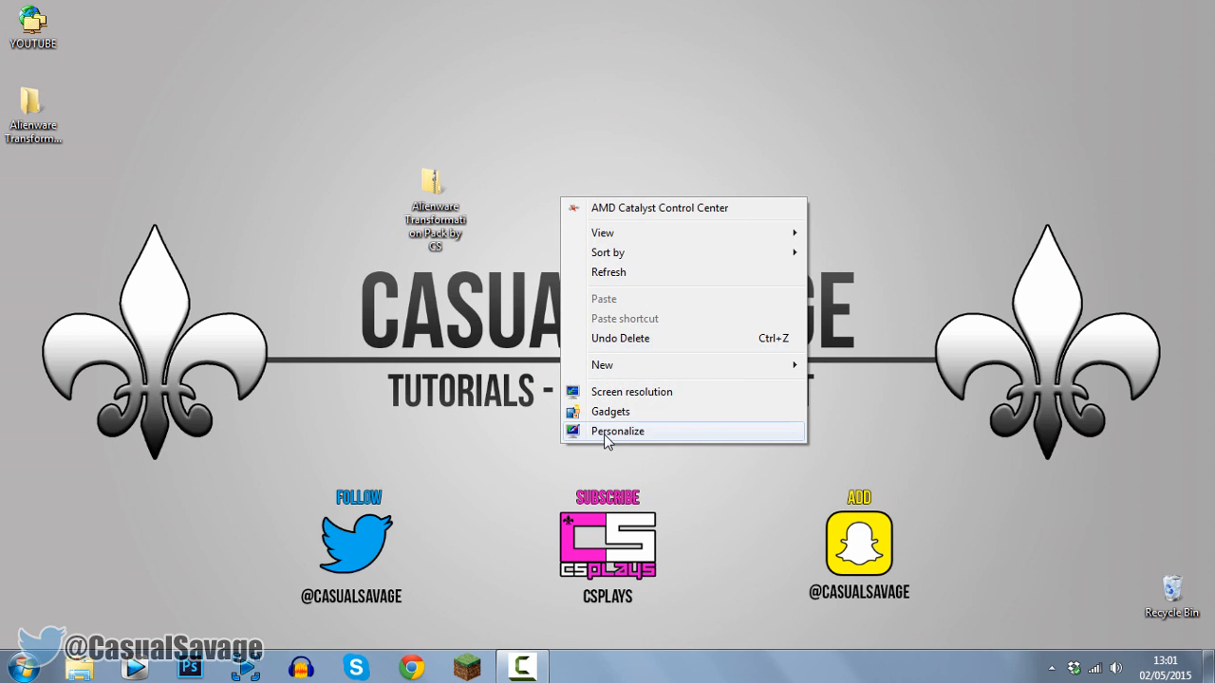
{"action": "left_click", "coordinate": [618, 431]}
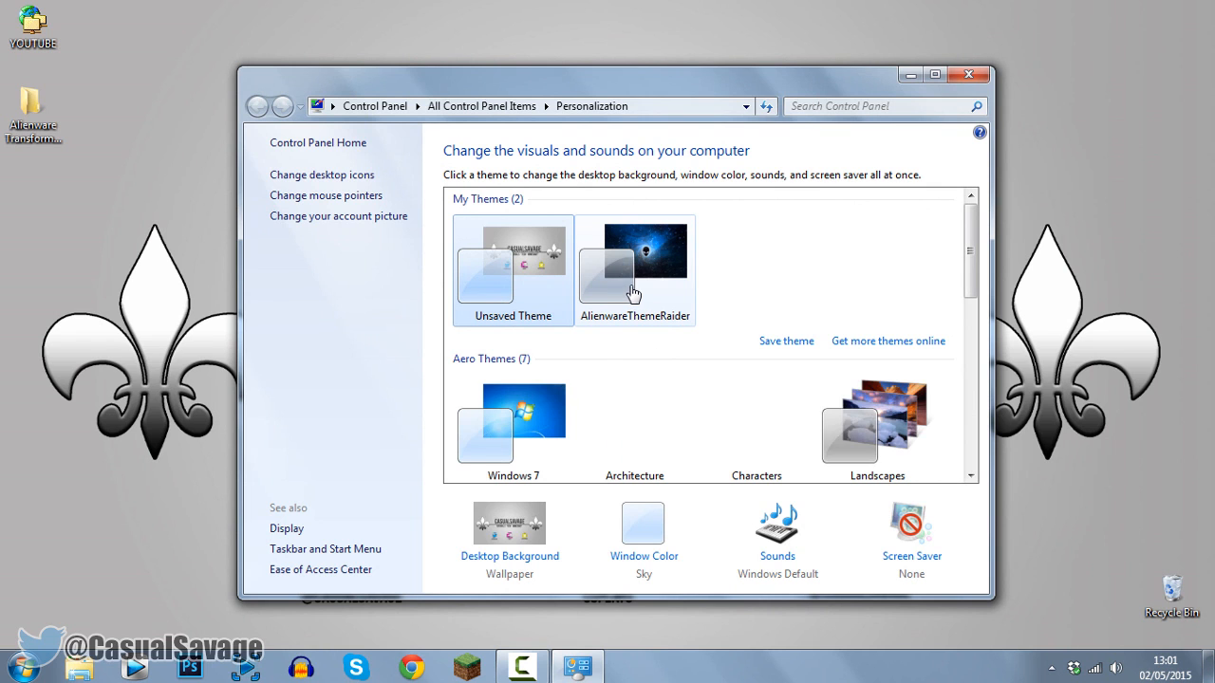
{"action": "left_click", "coordinate": [634, 261]}
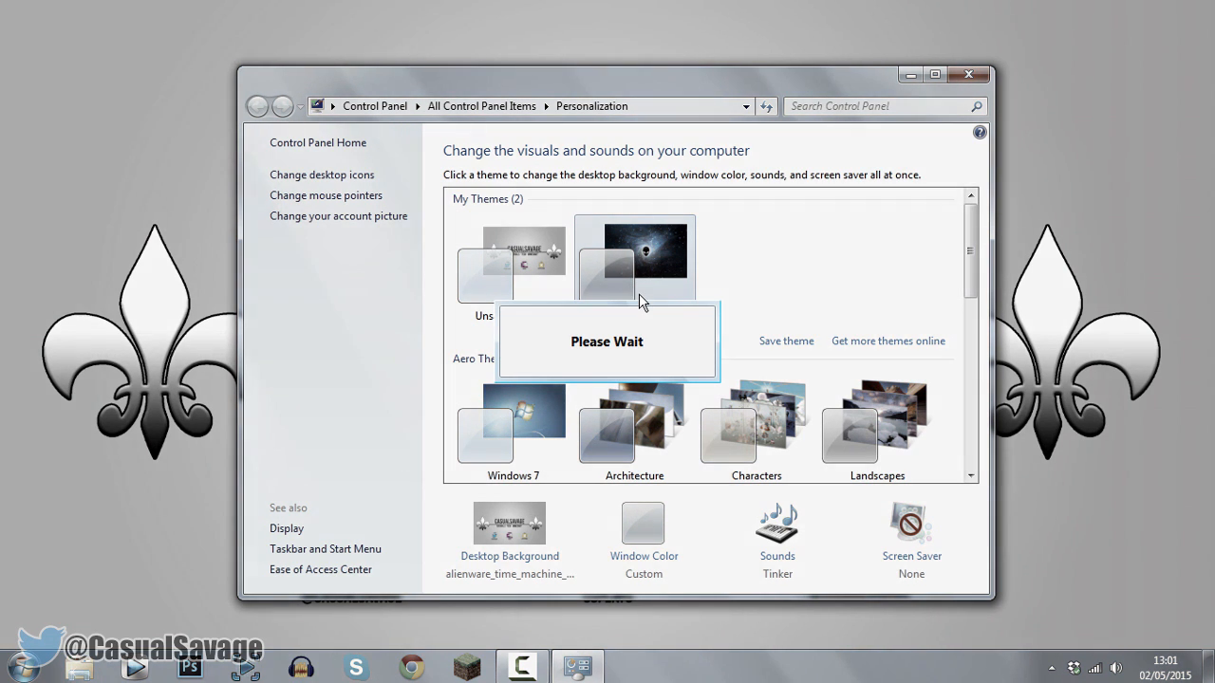
{"action": "left_click", "coordinate": [634, 256]}
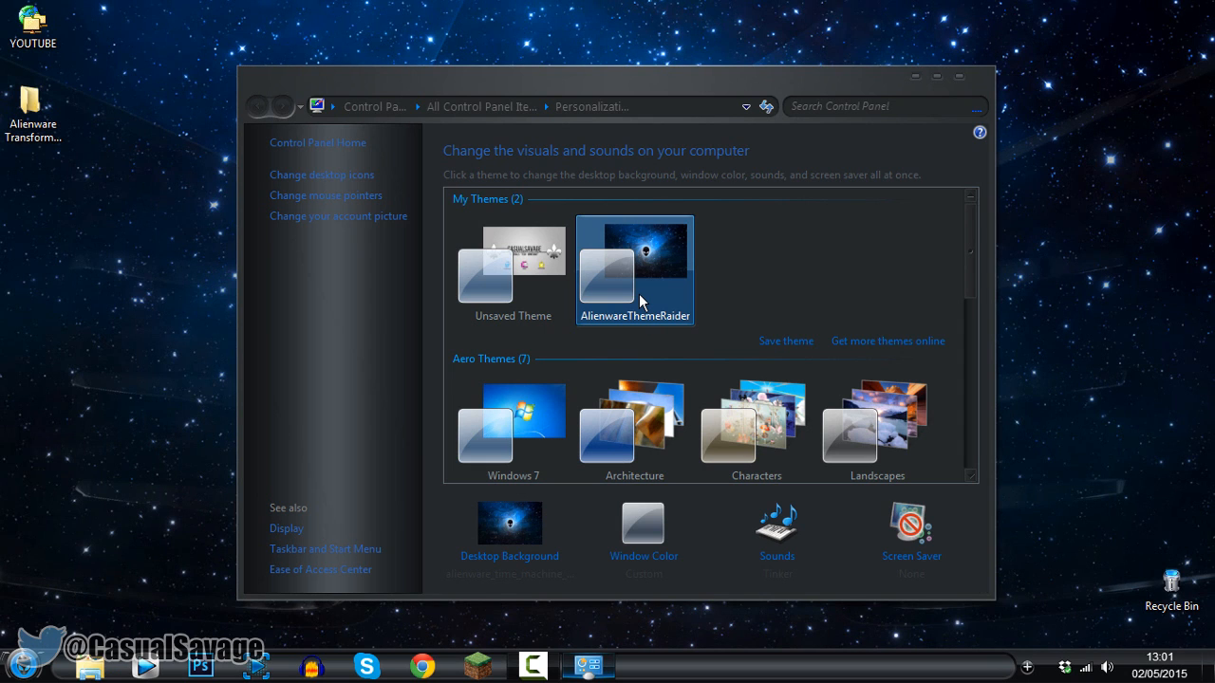
{"action": "mouse_move", "coordinate": [766, 297]}
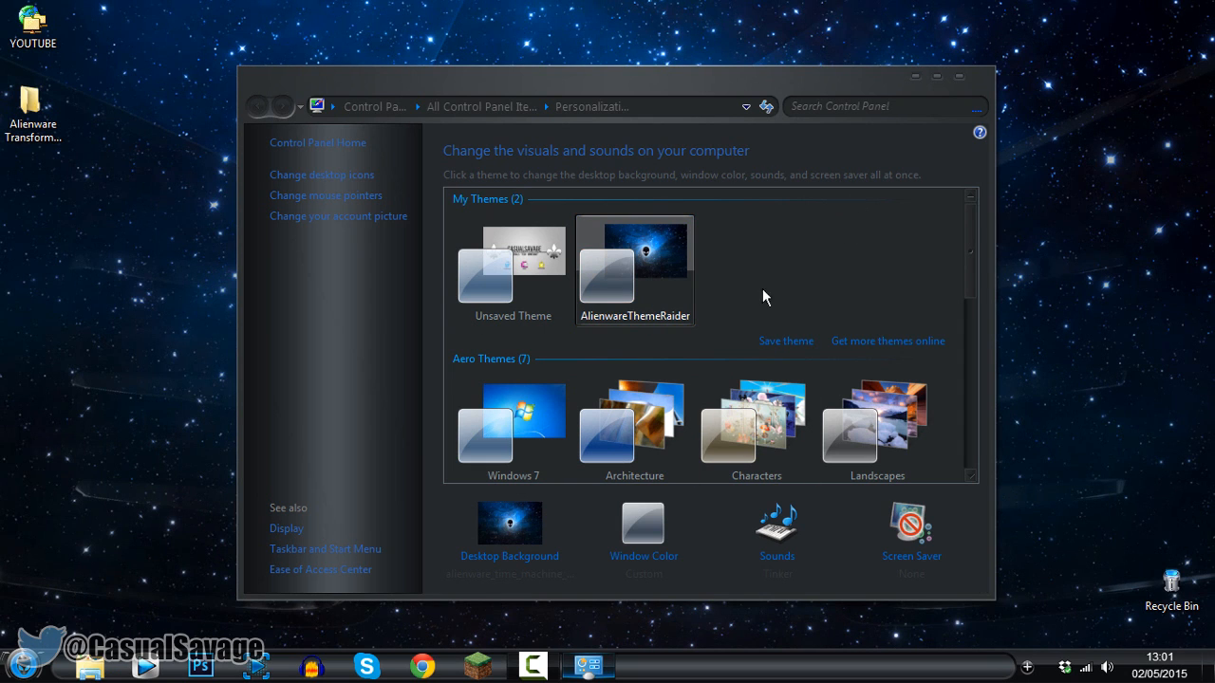
{"action": "left_click", "coordinate": [936, 76]}
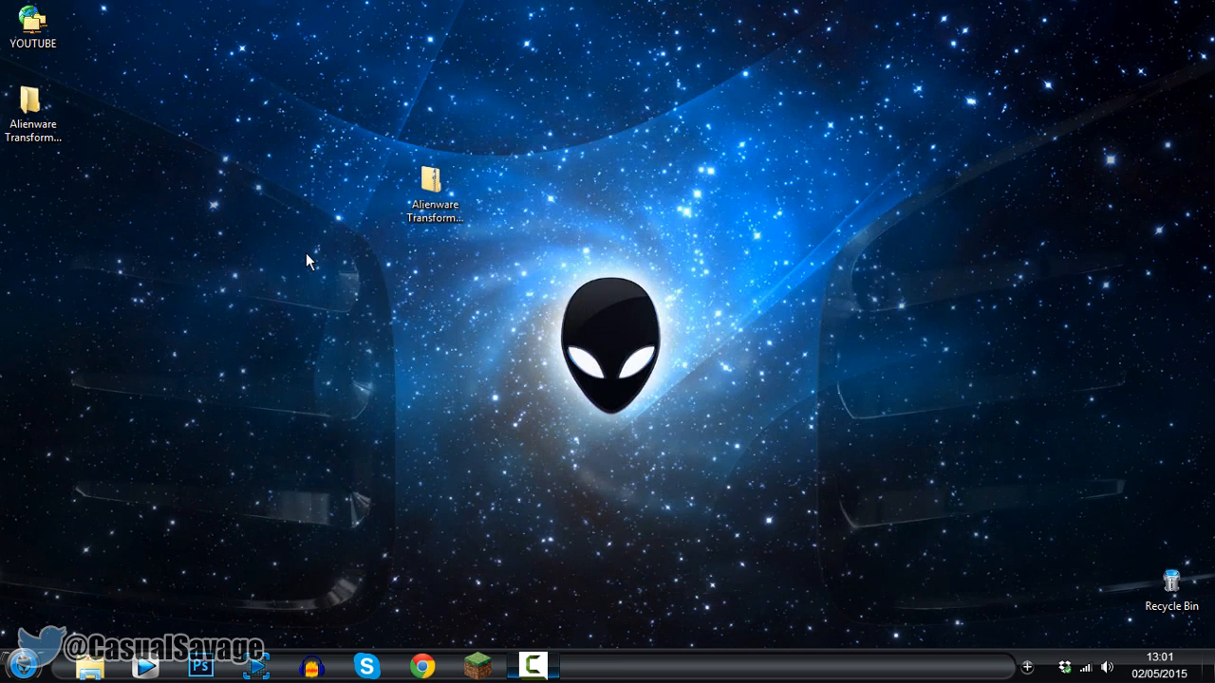
{"action": "mouse_move", "coordinate": [134, 427]}
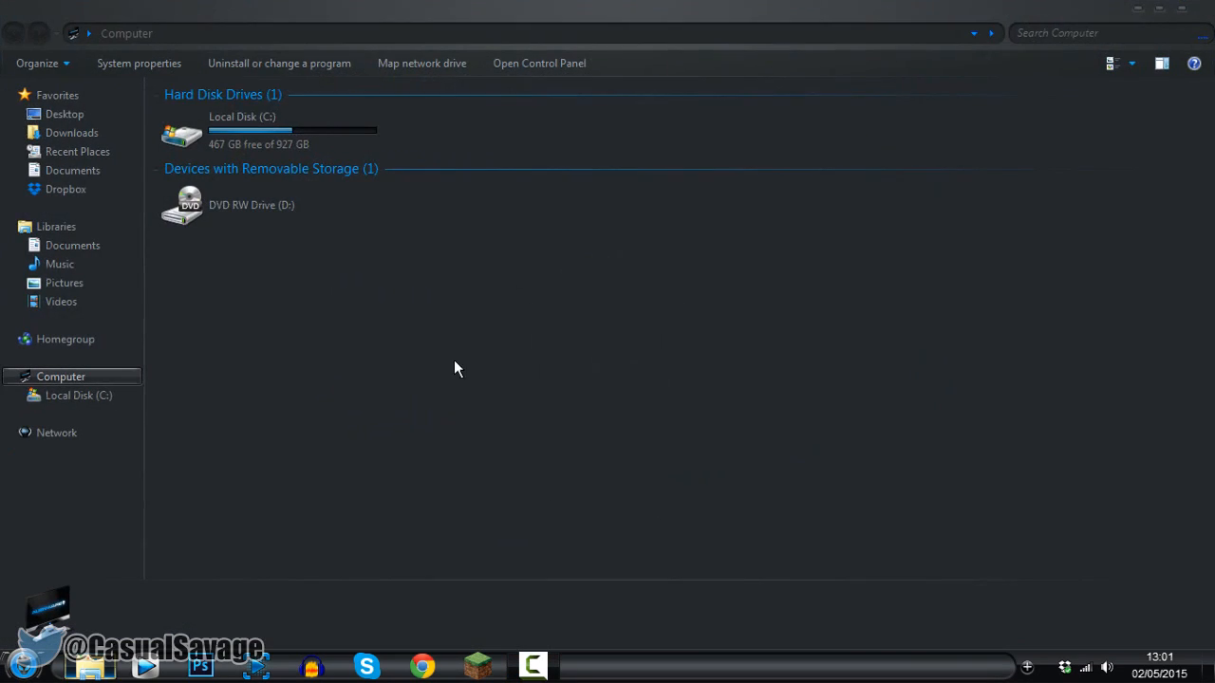
Step: Close the Computer window and launch Google Chrome to view the Alienware theme
{"action": "left_click", "coordinate": [251, 205]}
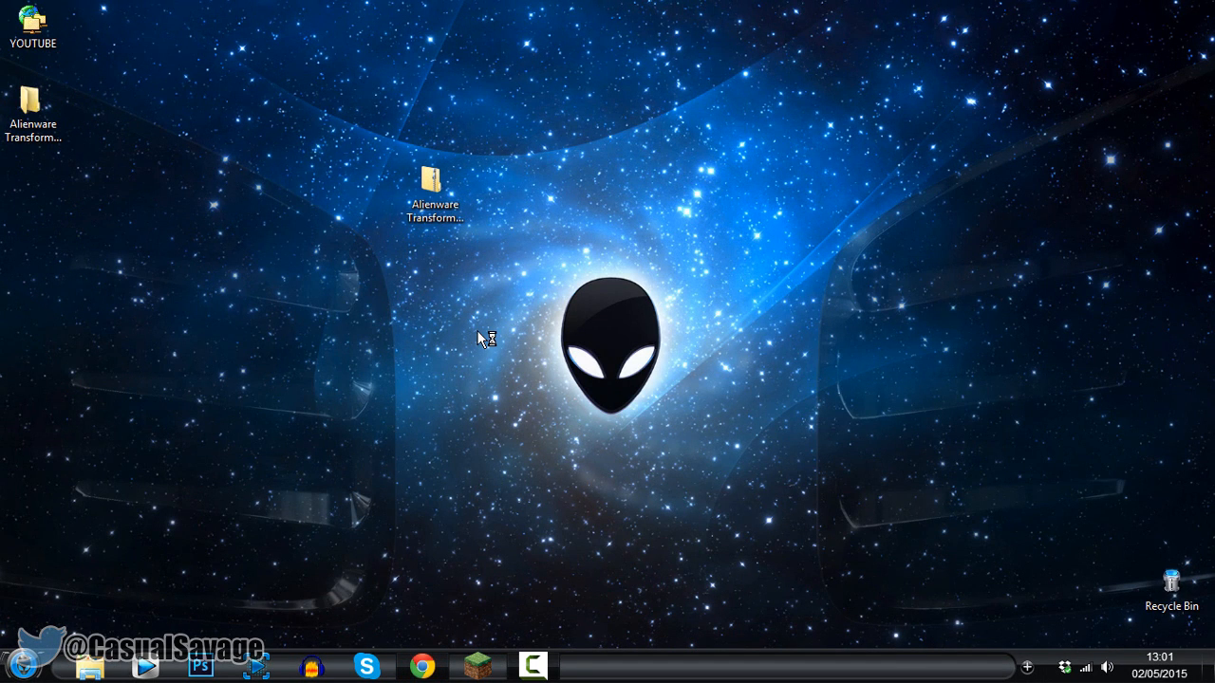
{"action": "left_click", "coordinate": [421, 666]}
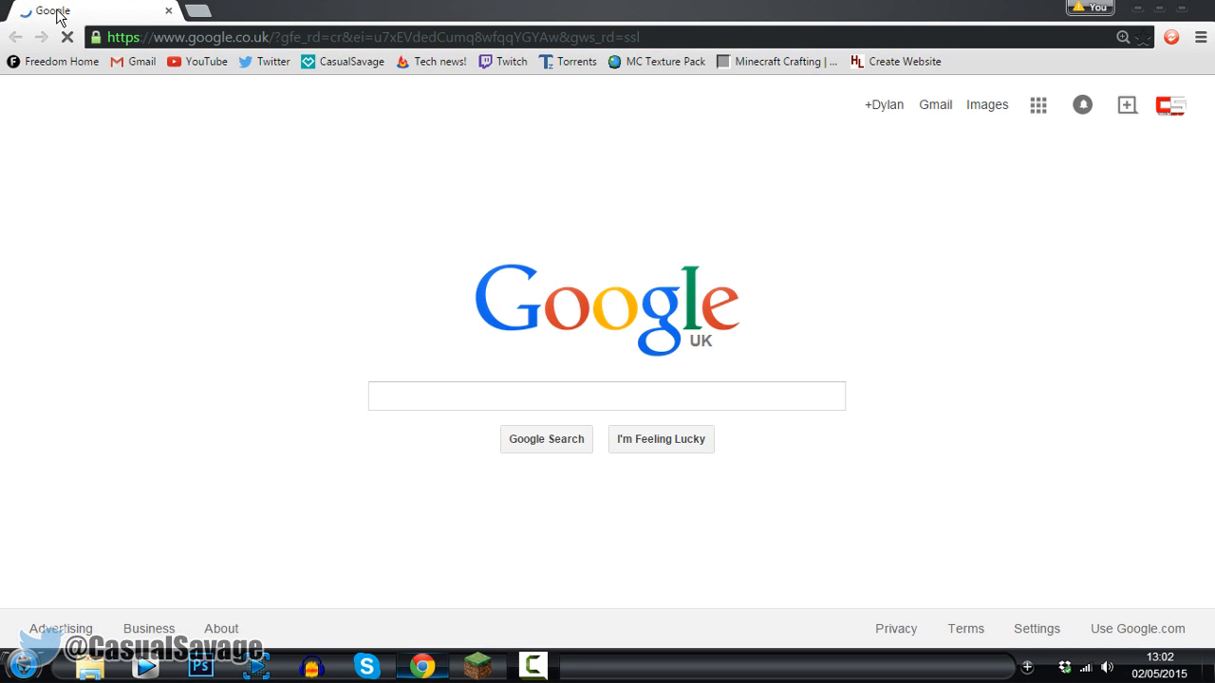
{"action": "left_click", "coordinate": [607, 396]}
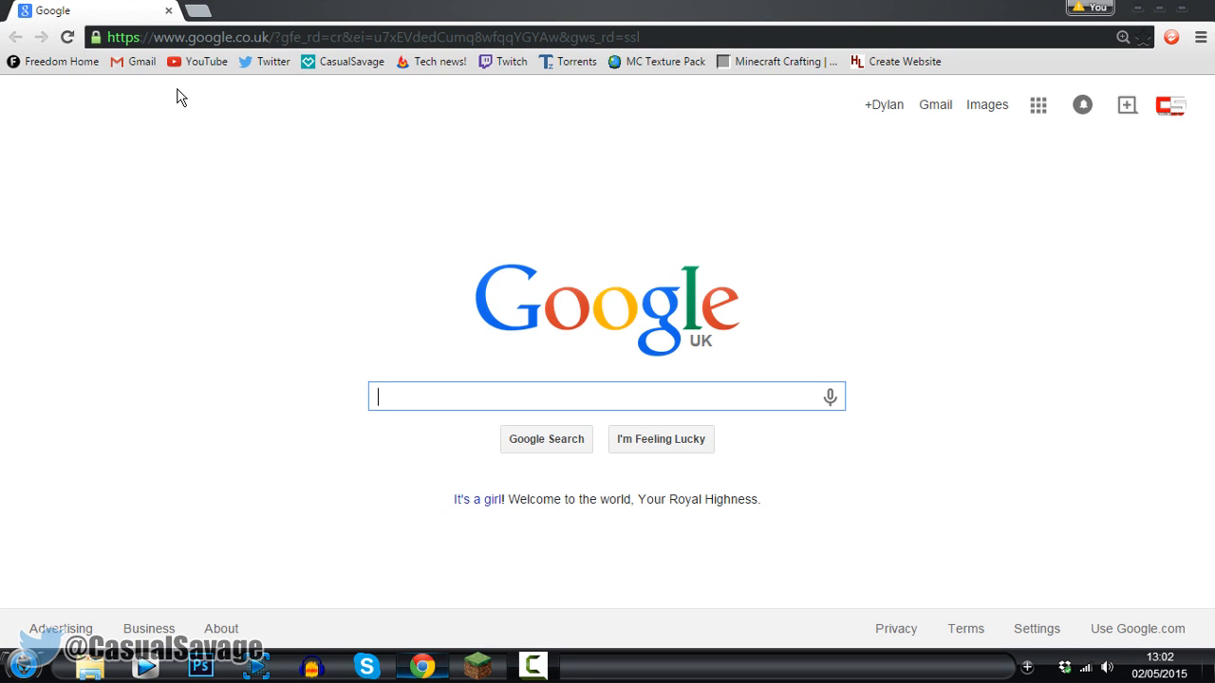
{"action": "mouse_move", "coordinate": [297, 55]}
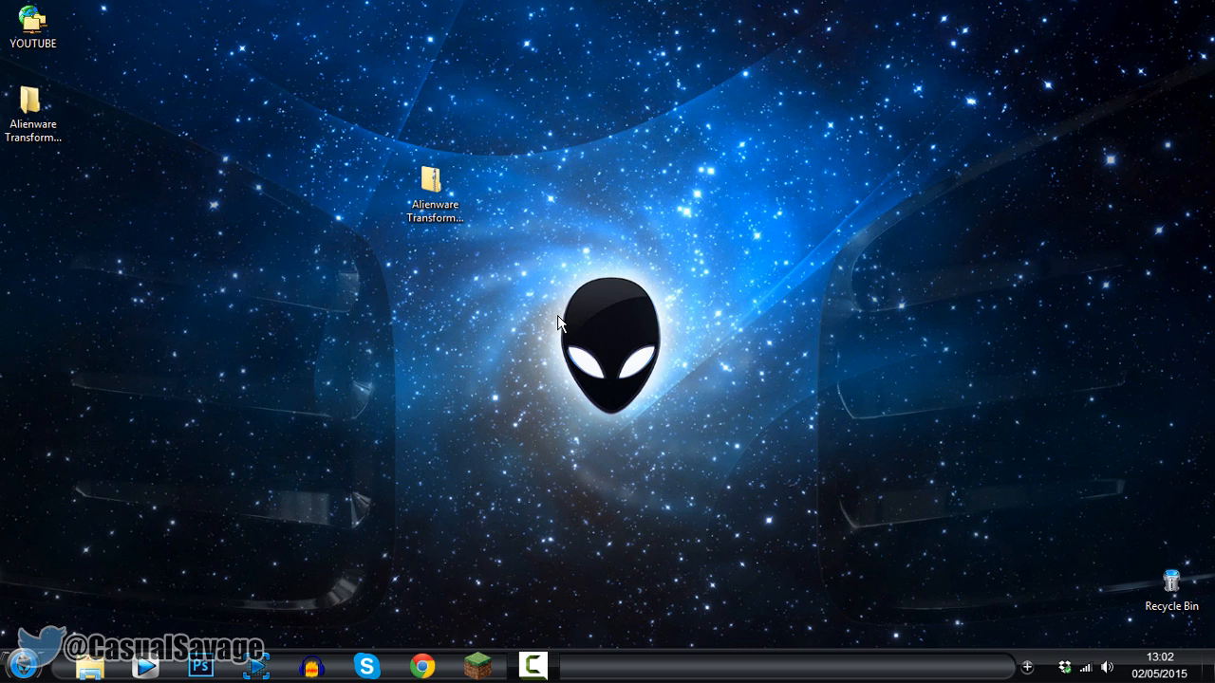
{"action": "mouse_move", "coordinate": [474, 330]}
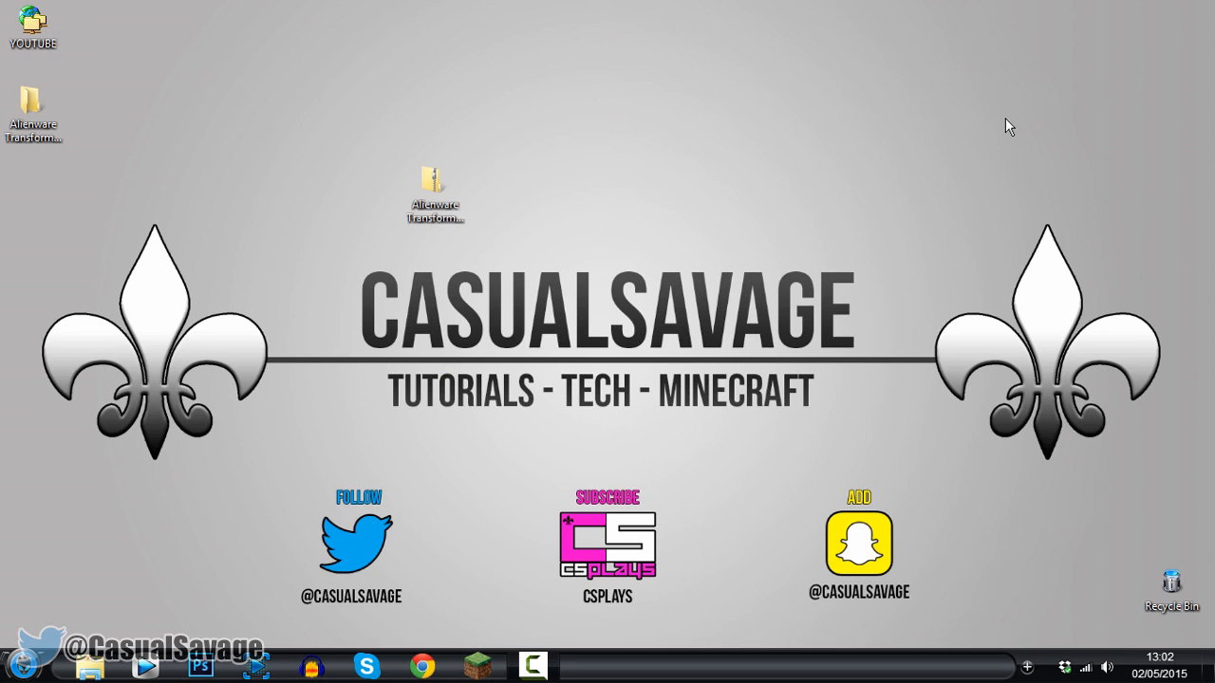
{"action": "mouse_move", "coordinate": [606, 190]}
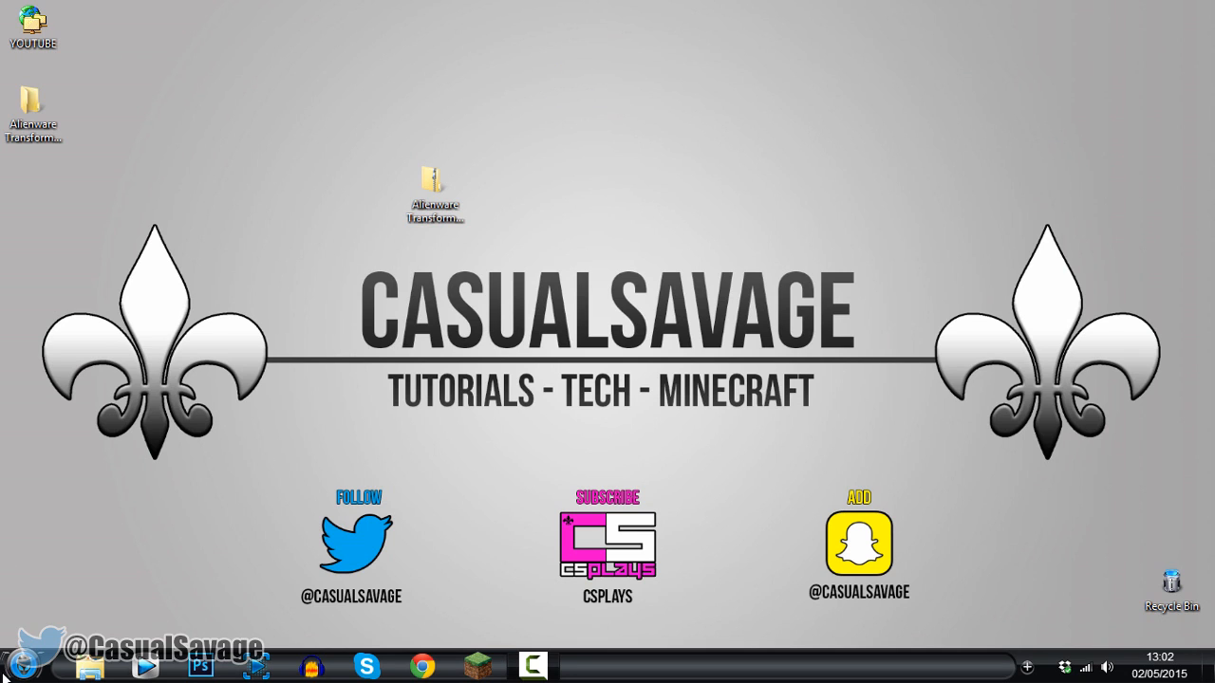
Step: Open the Start menu to view its dark styling, then close it
{"action": "left_click", "coordinate": [19, 667]}
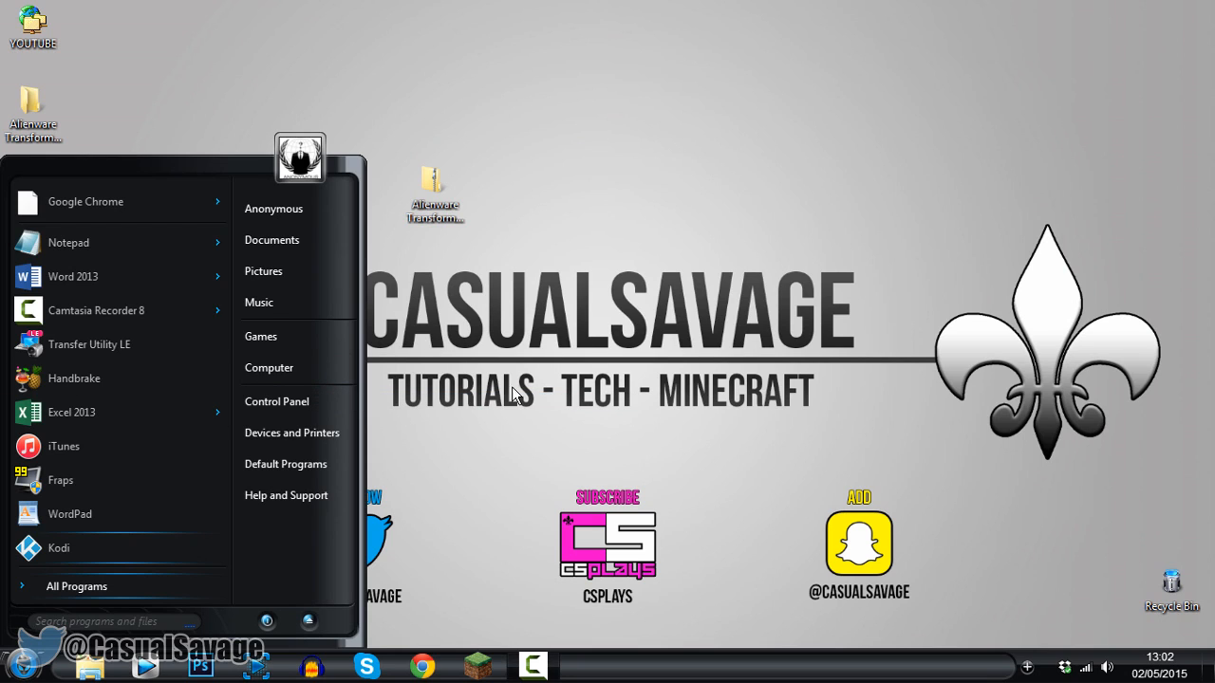
{"action": "left_click", "coordinate": [597, 233]}
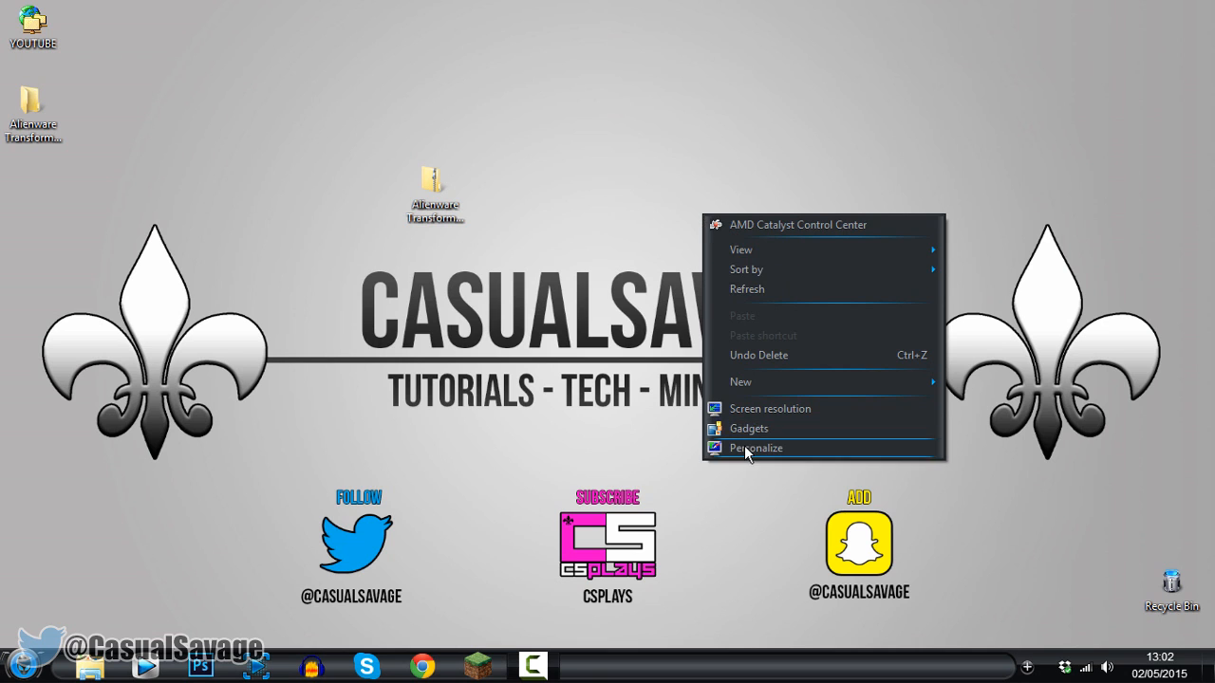
Step: Apply the default Windows 7 Aero theme from Personalization
{"action": "left_click", "coordinate": [755, 447]}
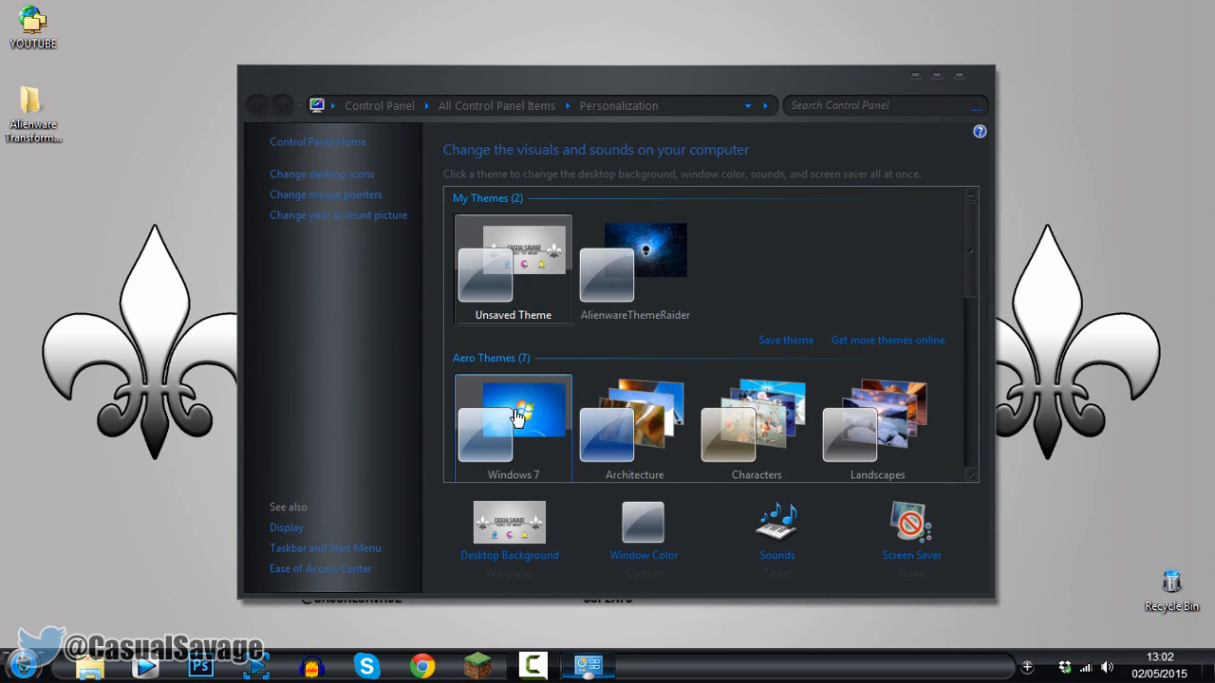
{"action": "left_click", "coordinate": [513, 427]}
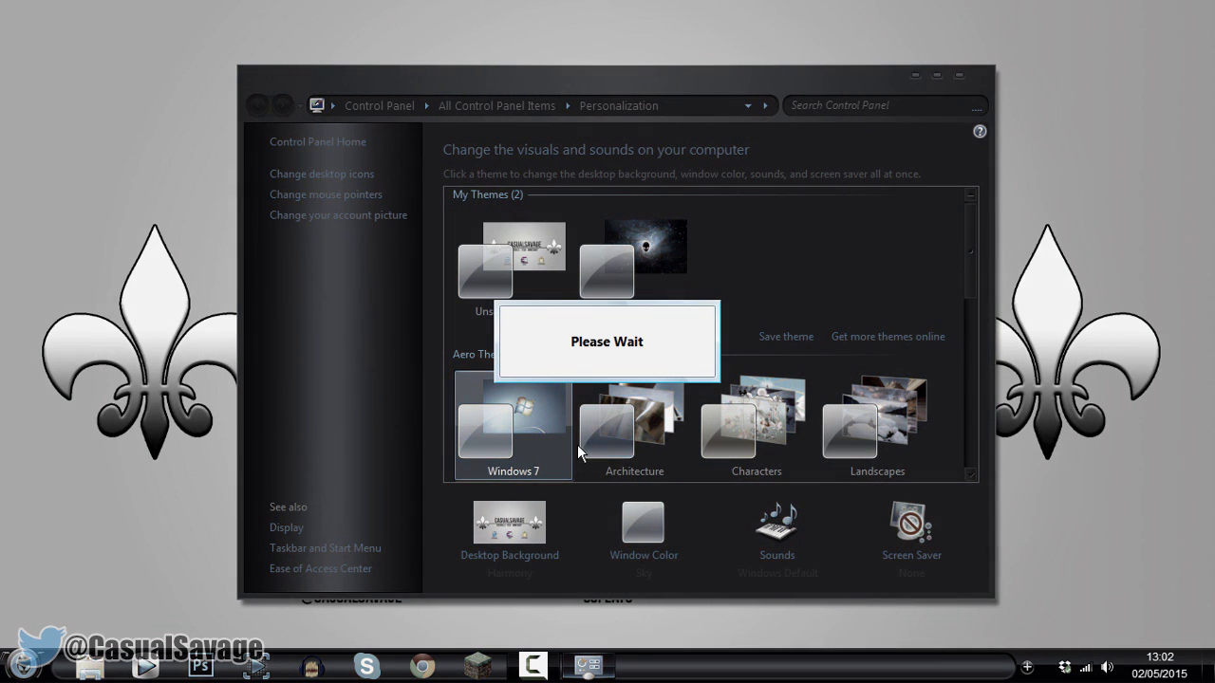